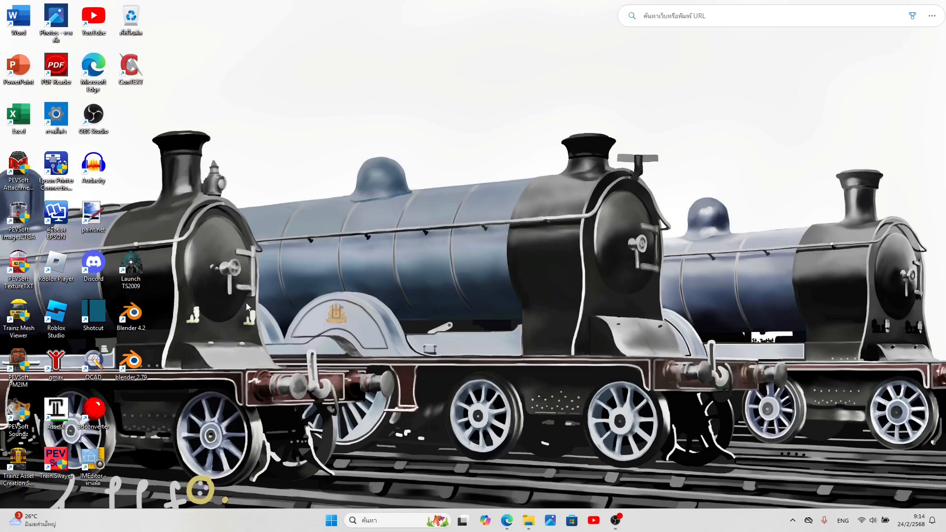
{"action": "mouse_move", "coordinate": [518, 184]}
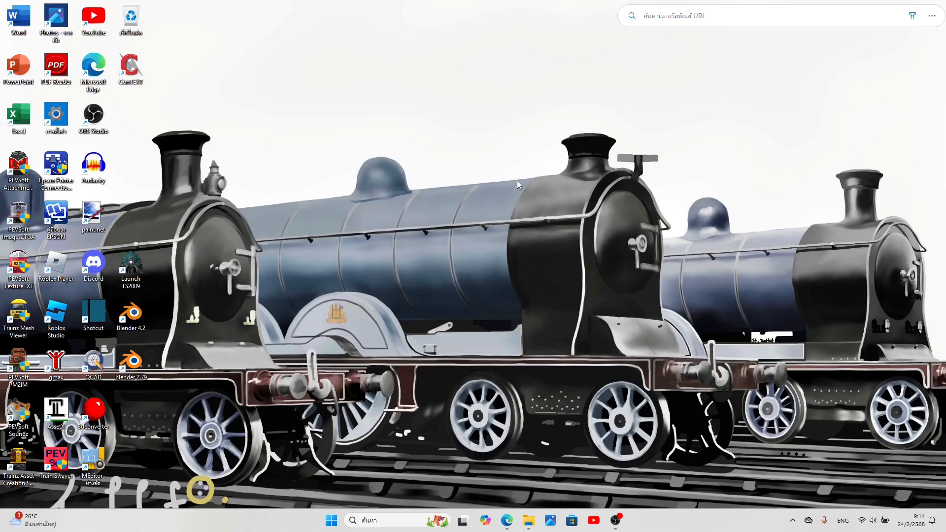
{"action": "mouse_move", "coordinate": [531, 219]}
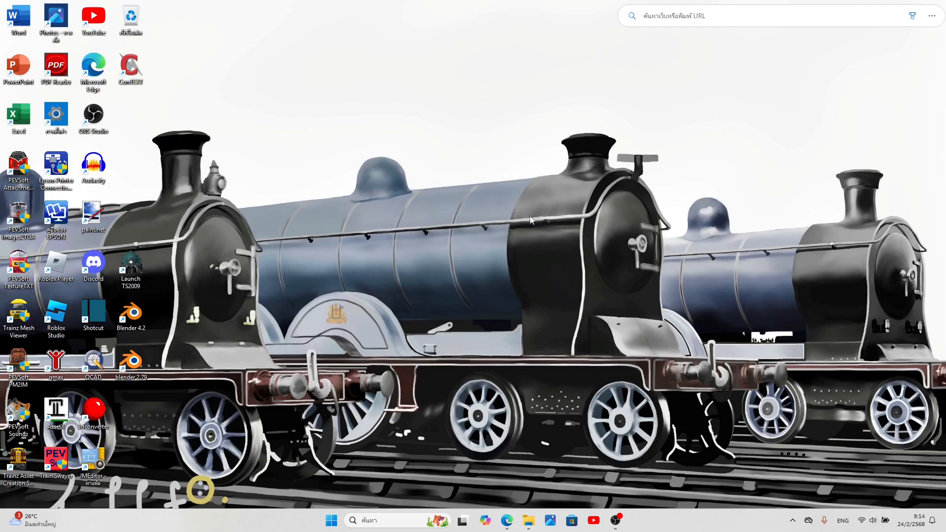
{"action": "mouse_move", "coordinate": [480, 157]}
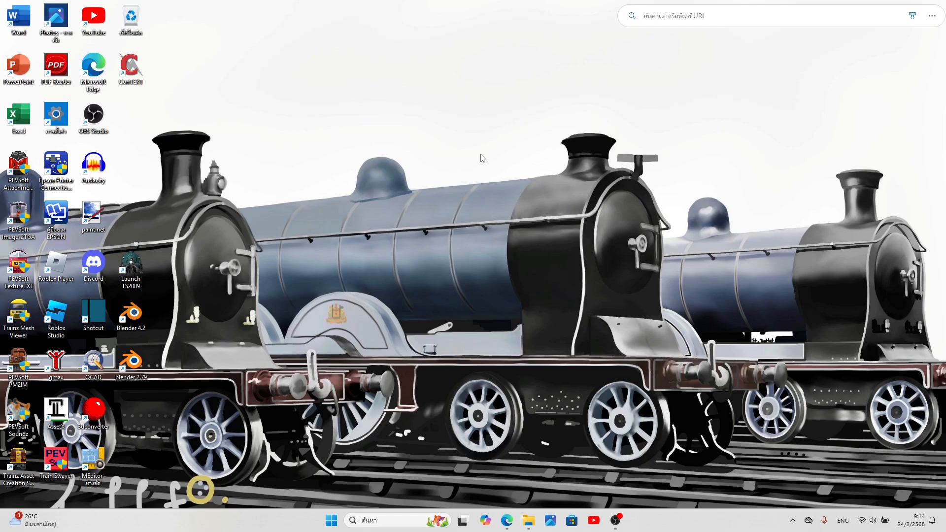
{"action": "mouse_move", "coordinate": [356, 249]}
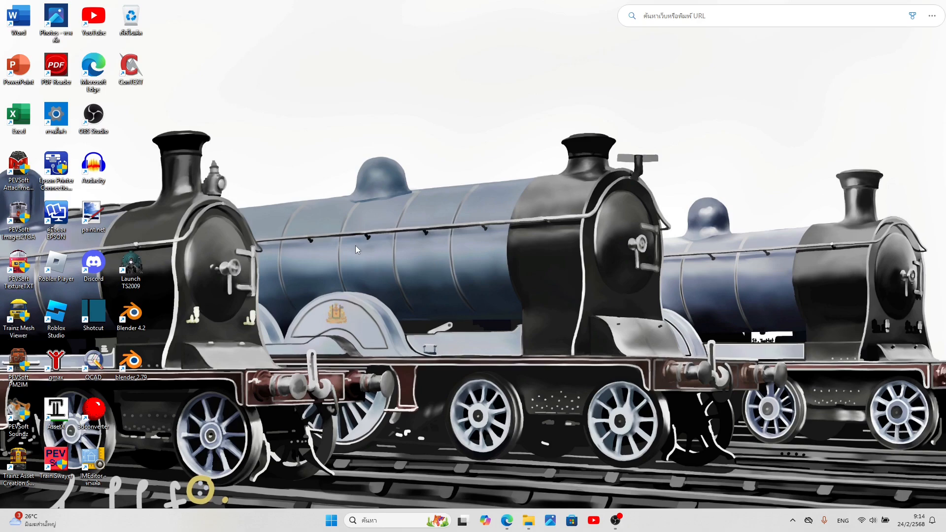
{"action": "mouse_move", "coordinate": [458, 248]}
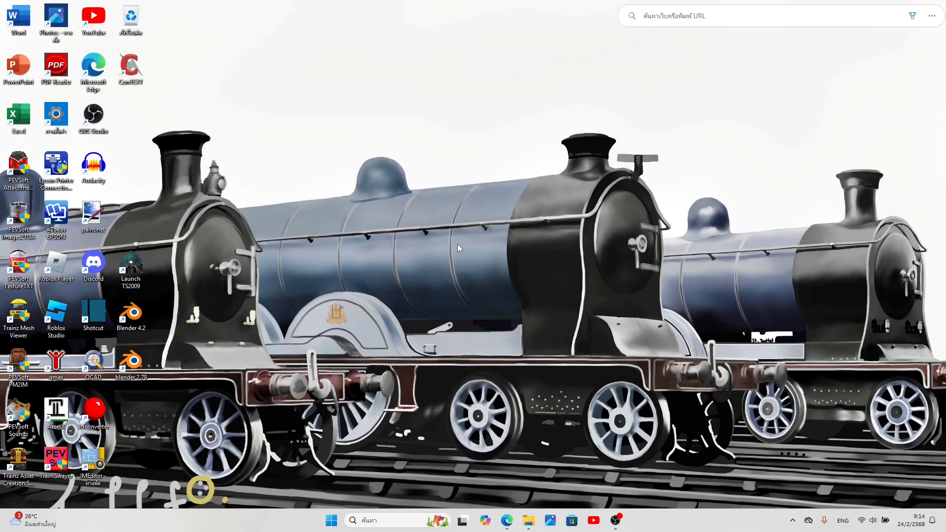
{"action": "mouse_move", "coordinate": [490, 237]}
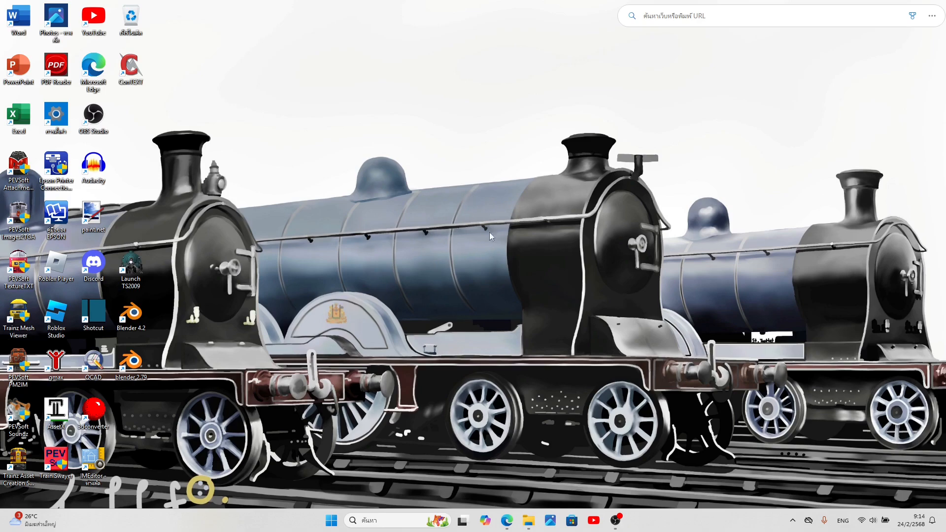
{"action": "mouse_move", "coordinate": [478, 237]}
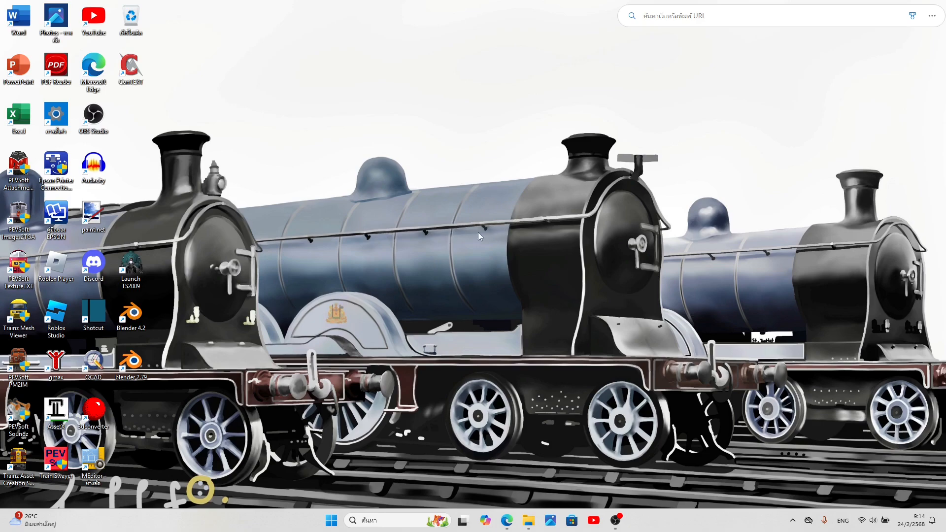
{"action": "mouse_move", "coordinate": [510, 257]}
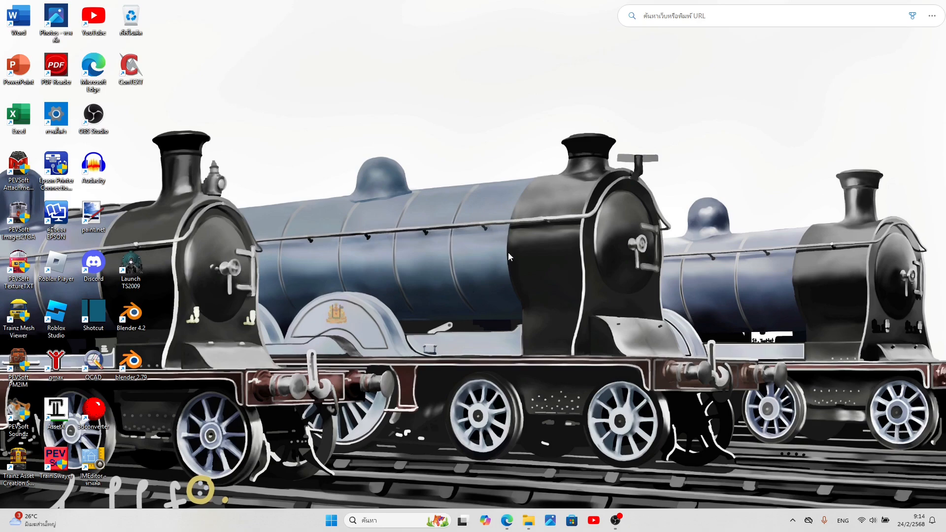
{"action": "mouse_move", "coordinate": [530, 280]}
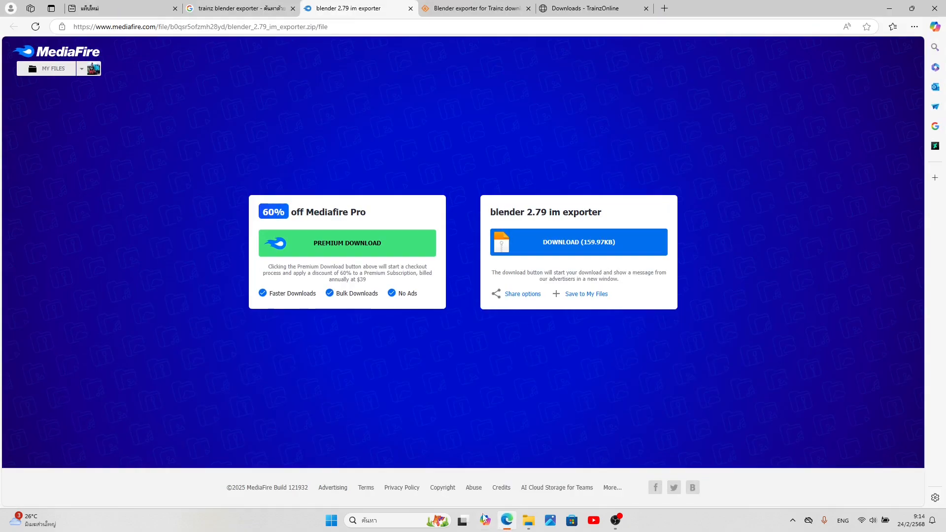
{"action": "mouse_move", "coordinate": [317, 153]}
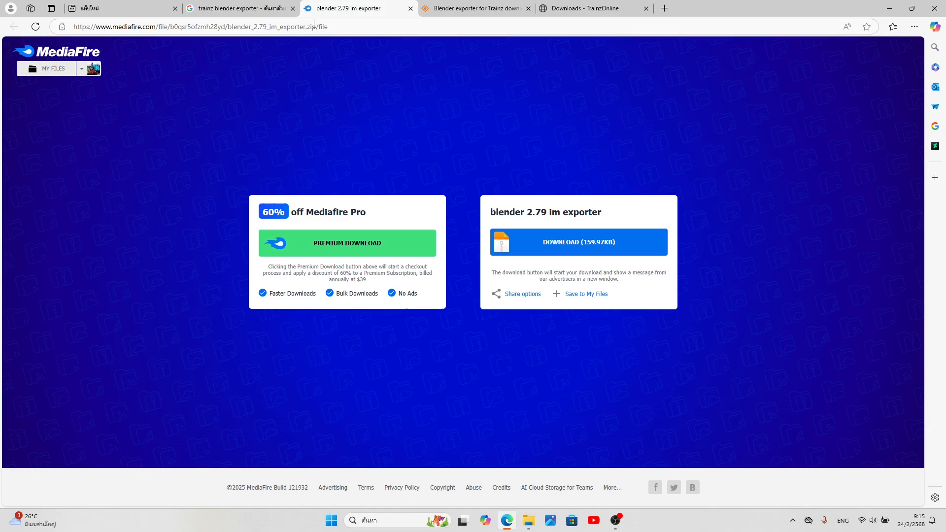
{"action": "mouse_move", "coordinate": [392, 218]}
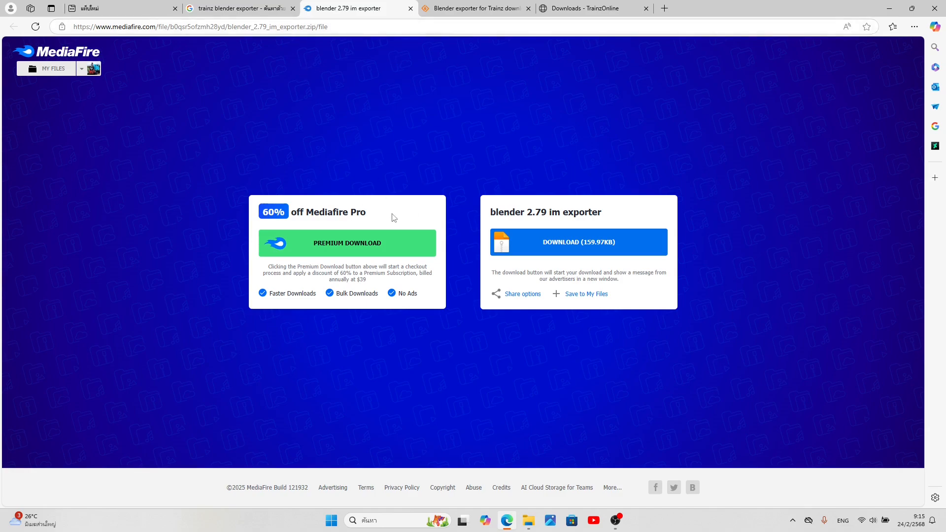
{"action": "mouse_move", "coordinate": [462, 44]}
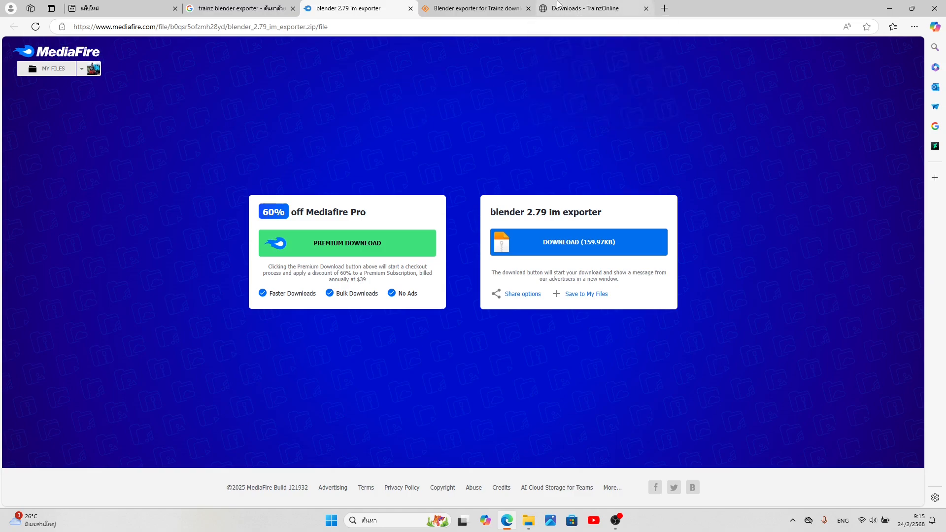
Bring up the Trainz wiki 'HowTo/Export from Blender' guide in a new tab
{"action": "left_click", "coordinate": [240, 8]}
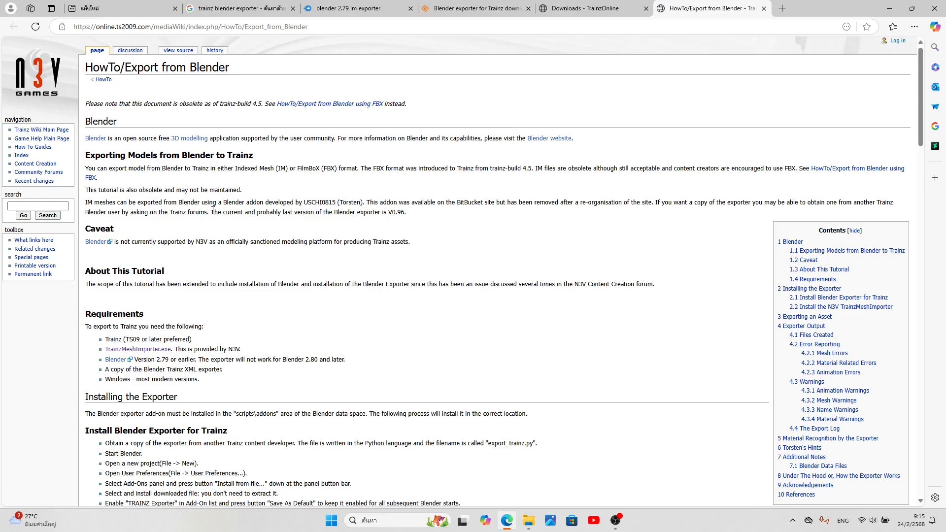
Read the wiki's exporter-addon notes, highlighting the paragraph and word about BitBucket
{"action": "scroll", "scroll_direction": "down", "scroll_amount": 3}
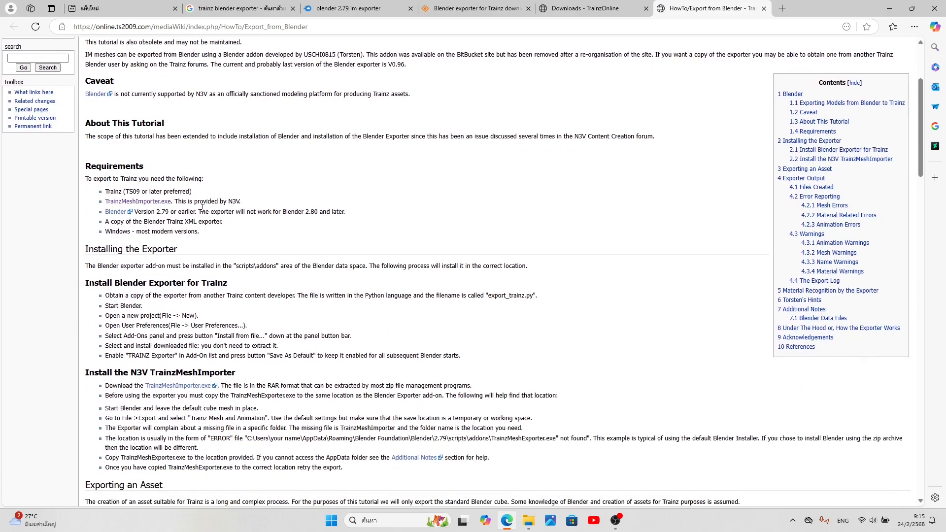
{"action": "mouse_move", "coordinate": [235, 234]}
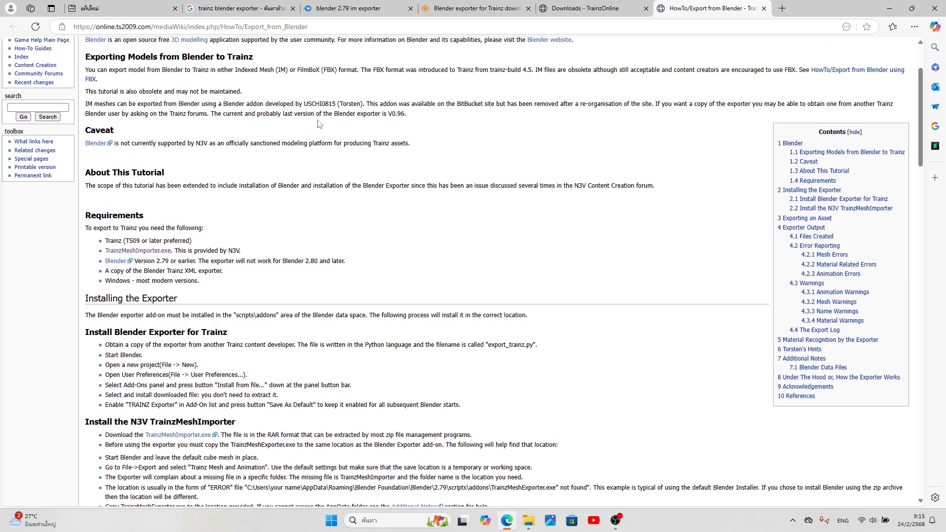
{"action": "mouse_move", "coordinate": [305, 106]}
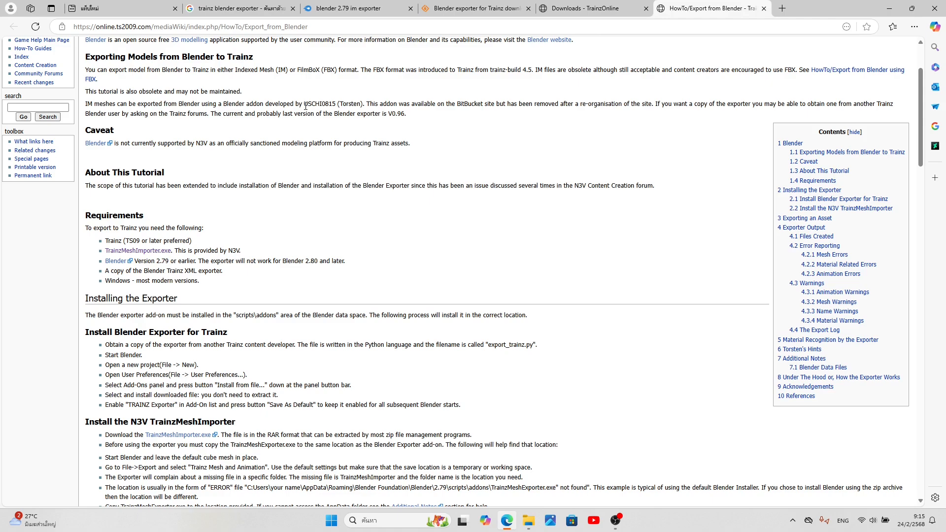
{"action": "left_click_drag", "start_coordinate": [306, 103], "coordinate": [325, 113]}
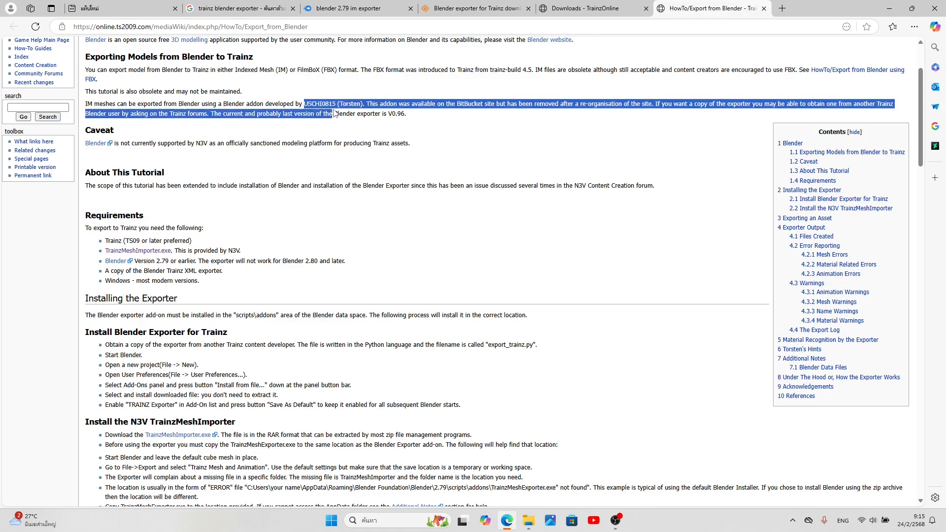
{"action": "left_click", "coordinate": [386, 104]}
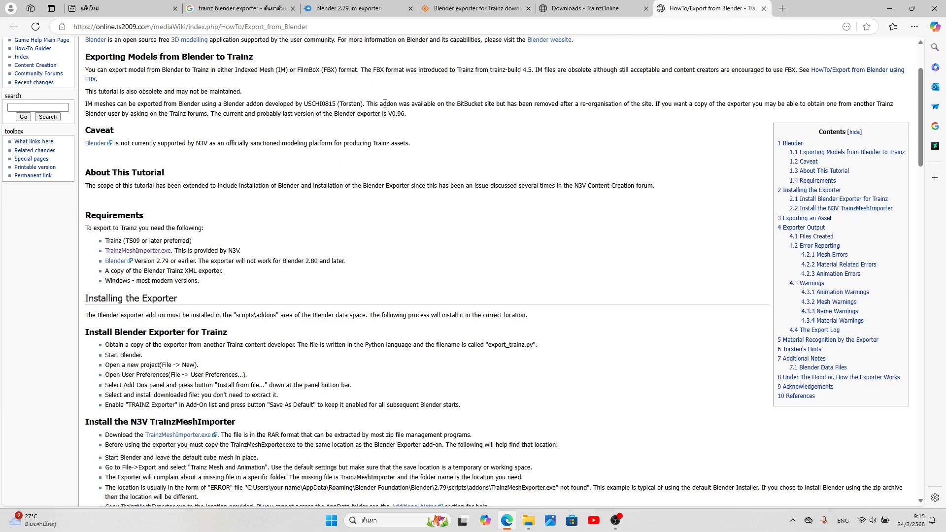
{"action": "double_click", "coordinate": [470, 104]}
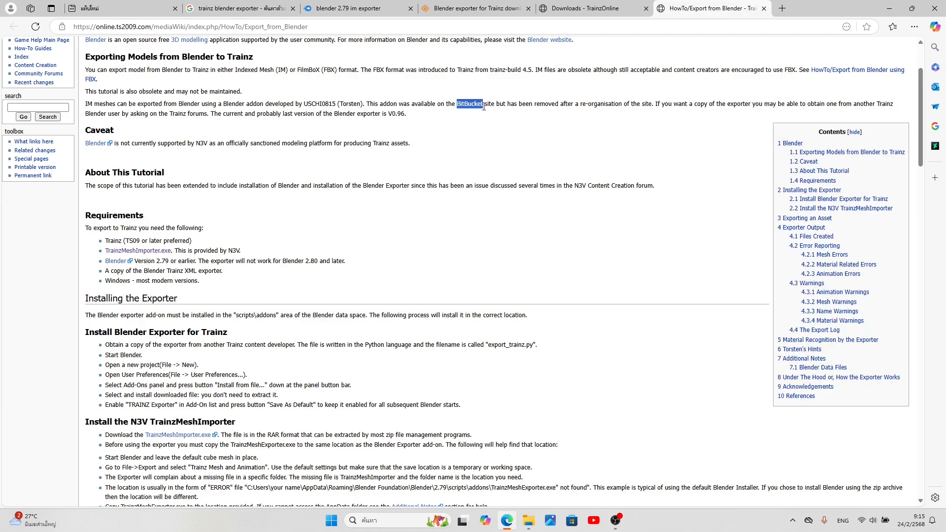
{"action": "left_click", "coordinate": [508, 134]}
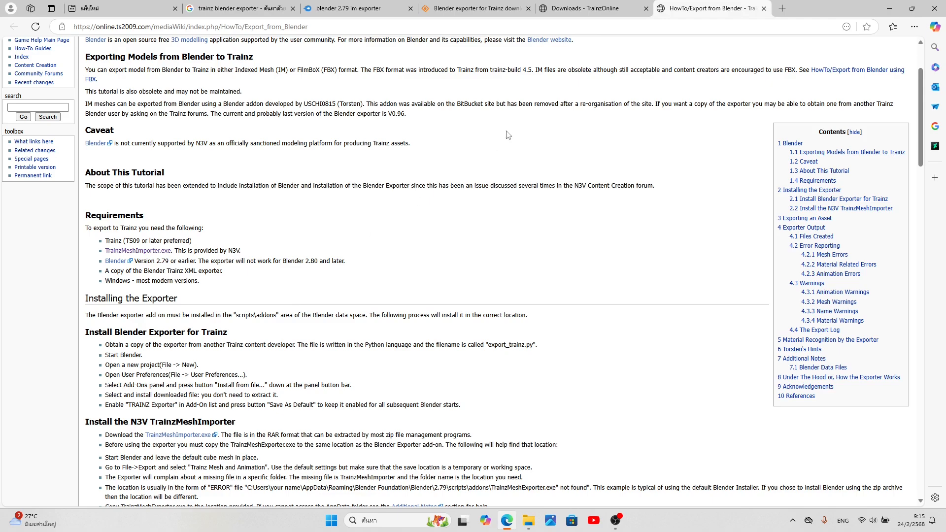
{"action": "mouse_move", "coordinate": [566, 137]}
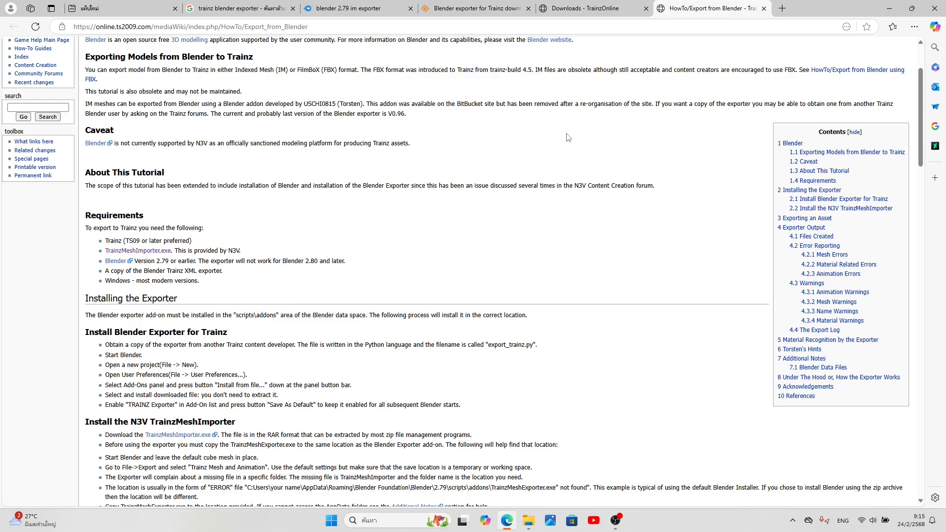
{"action": "mouse_move", "coordinate": [568, 161]}
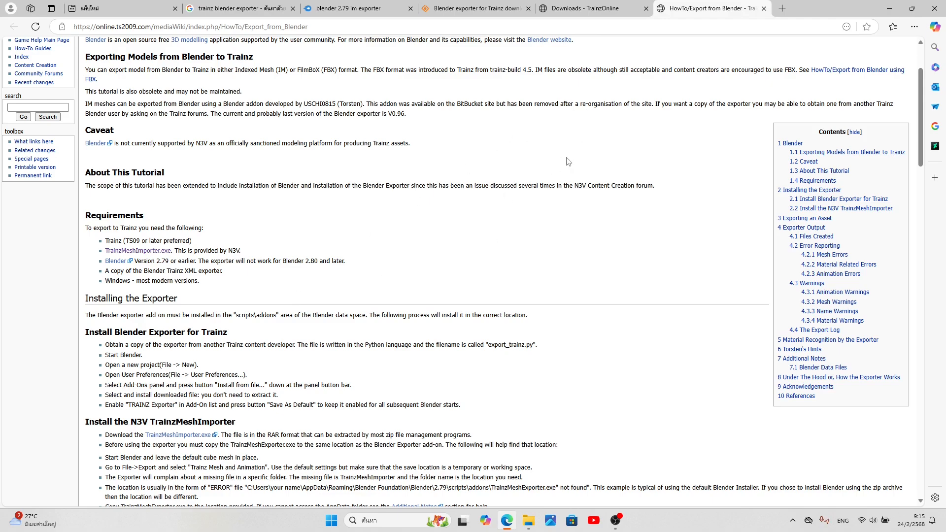
{"action": "mouse_move", "coordinate": [453, 55]}
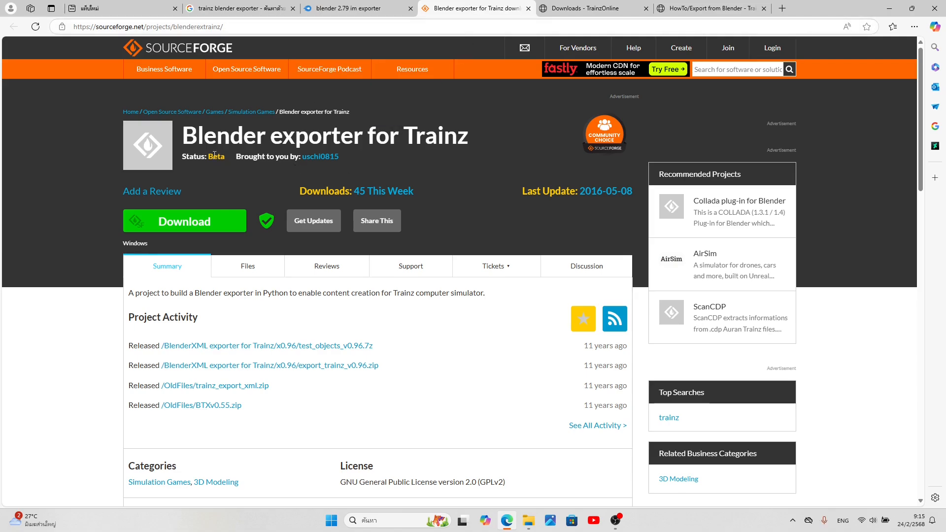
{"action": "mouse_move", "coordinate": [640, 499]}
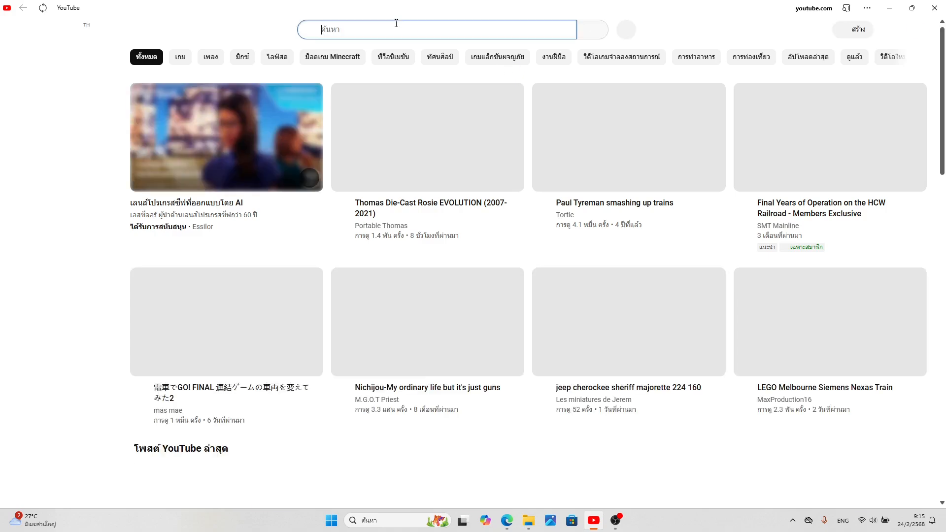
Search YouTube for 'blender trainz exporter' and scroll through the tutorial results
{"action": "type", "text": "trainz ble"}
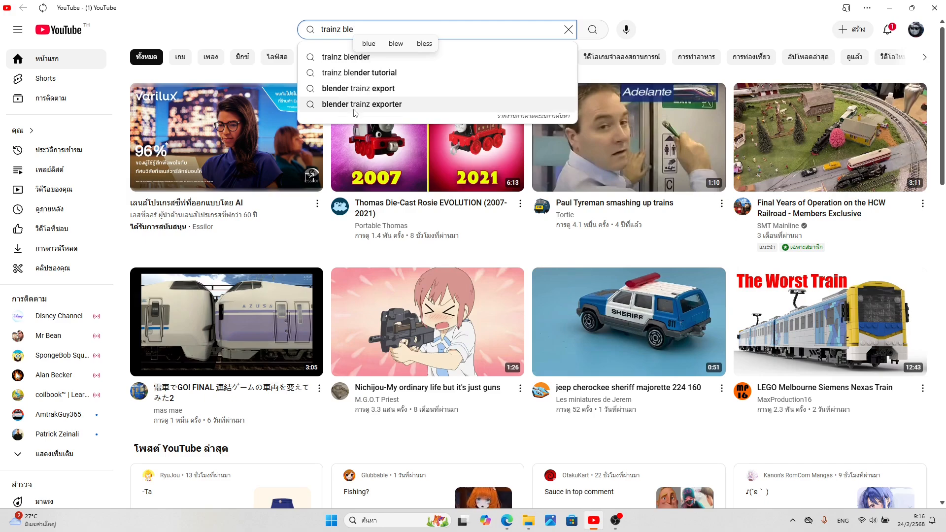
{"action": "left_click", "coordinate": [362, 104]}
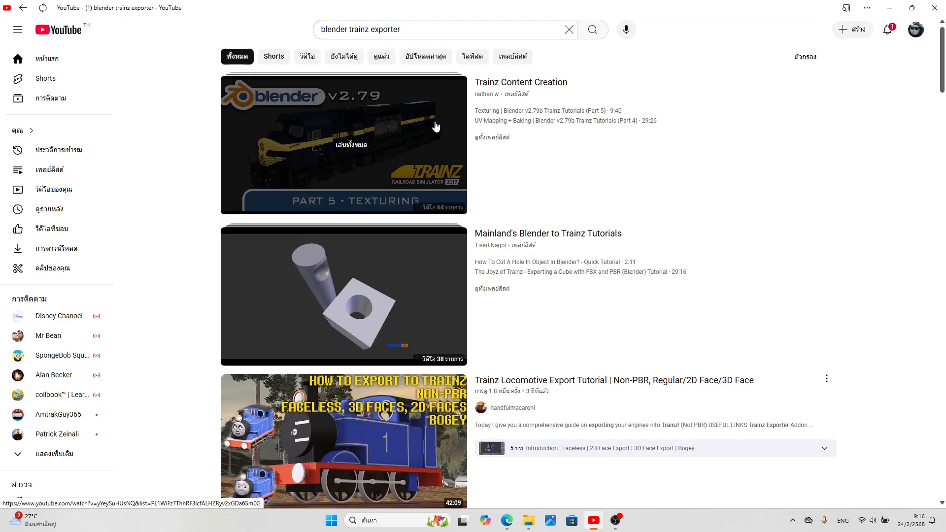
{"action": "scroll", "scroll_direction": "down", "scroll_amount": 3}
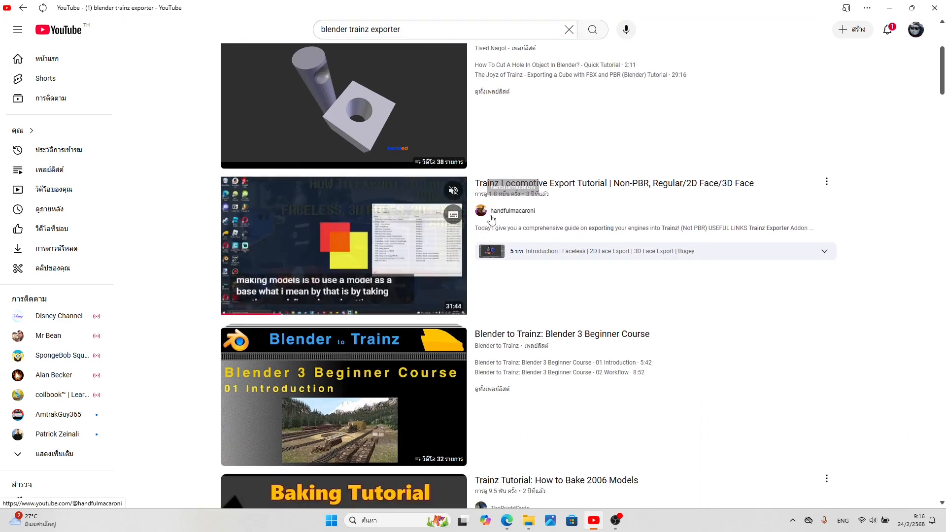
{"action": "mouse_move", "coordinate": [575, 224]}
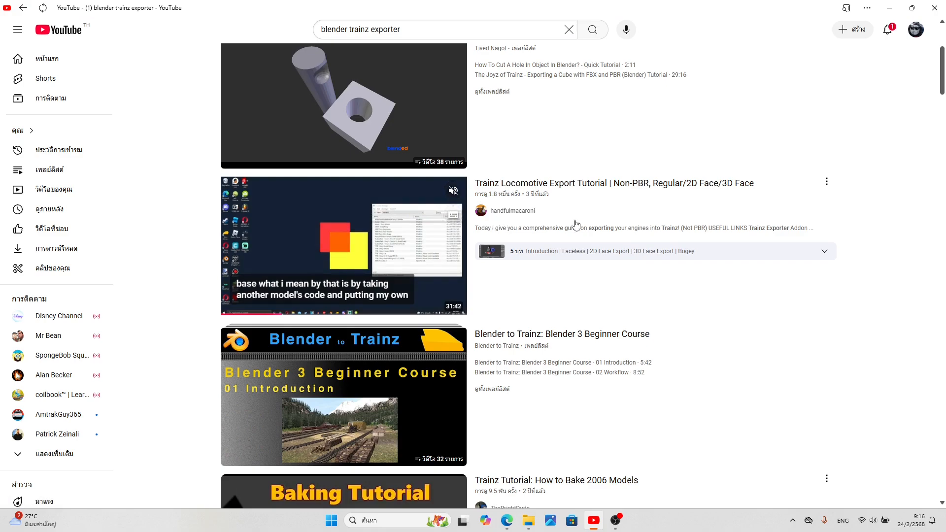
{"action": "scroll", "scroll_direction": "down", "scroll_amount": 3}
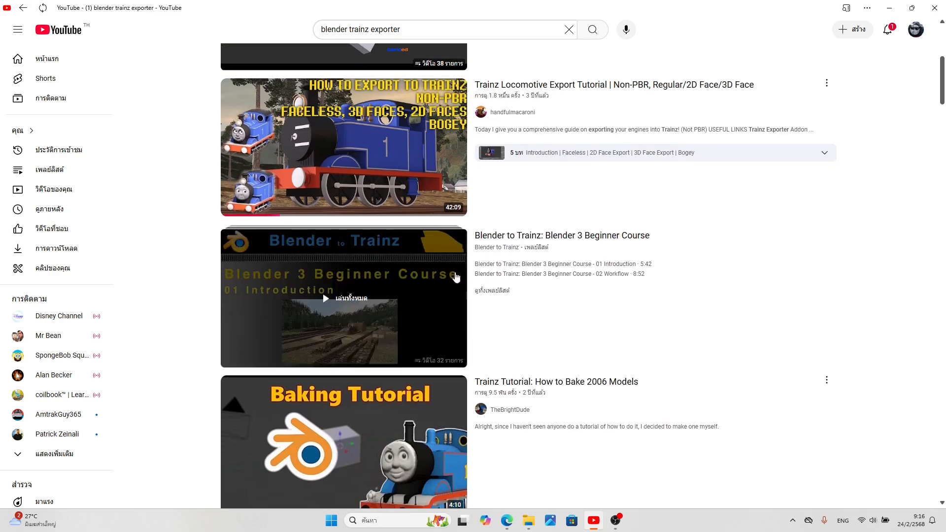
{"action": "mouse_move", "coordinate": [534, 355]}
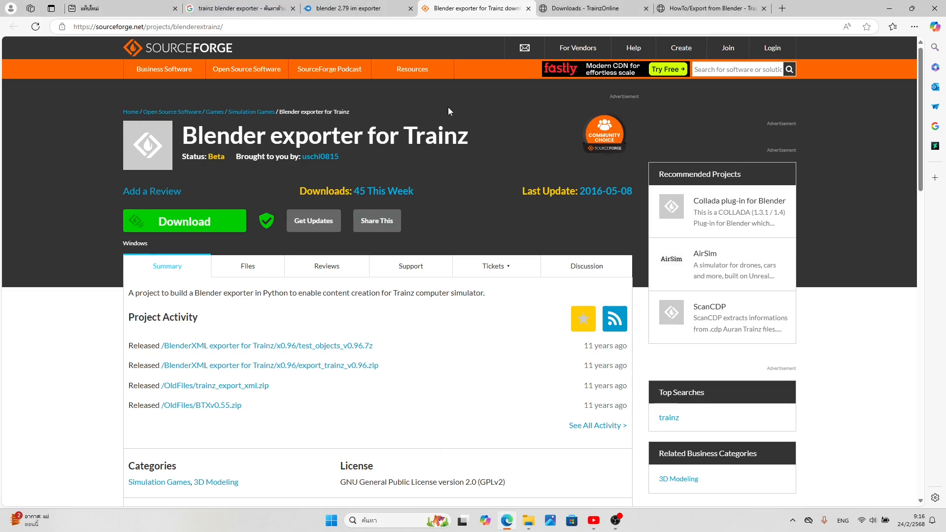
{"action": "mouse_move", "coordinate": [631, 69]}
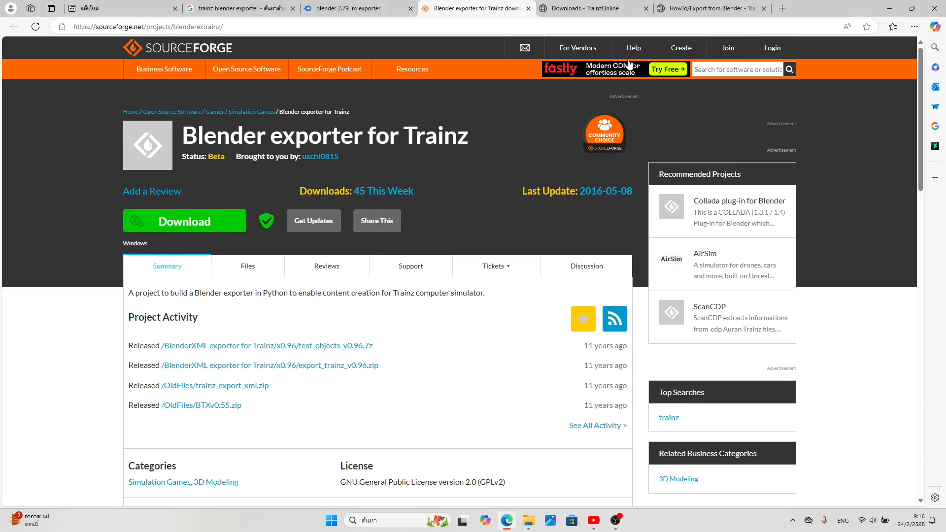
Download the blender 2.79 im exporter zip from MediaFire and TrainzImporterTS12.zip from Trainz
{"action": "left_click", "coordinate": [353, 9]}
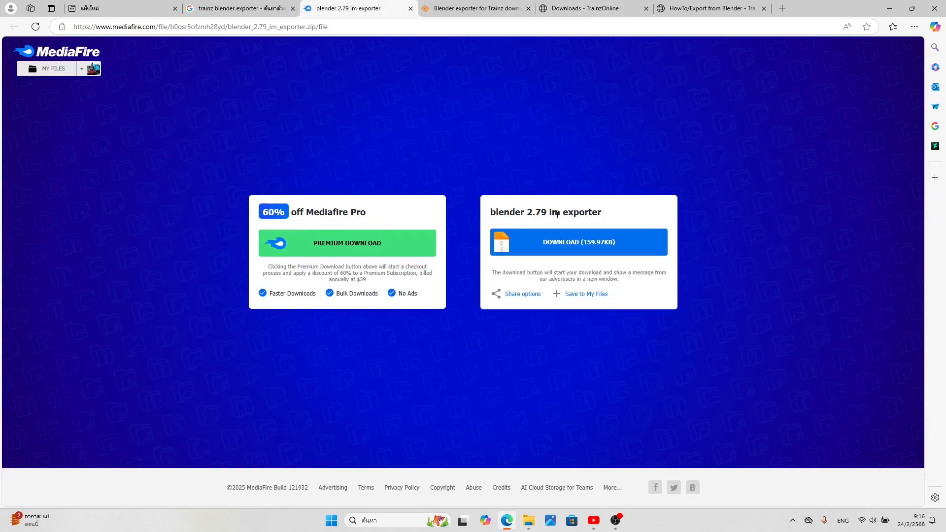
{"action": "left_click", "coordinate": [578, 242]}
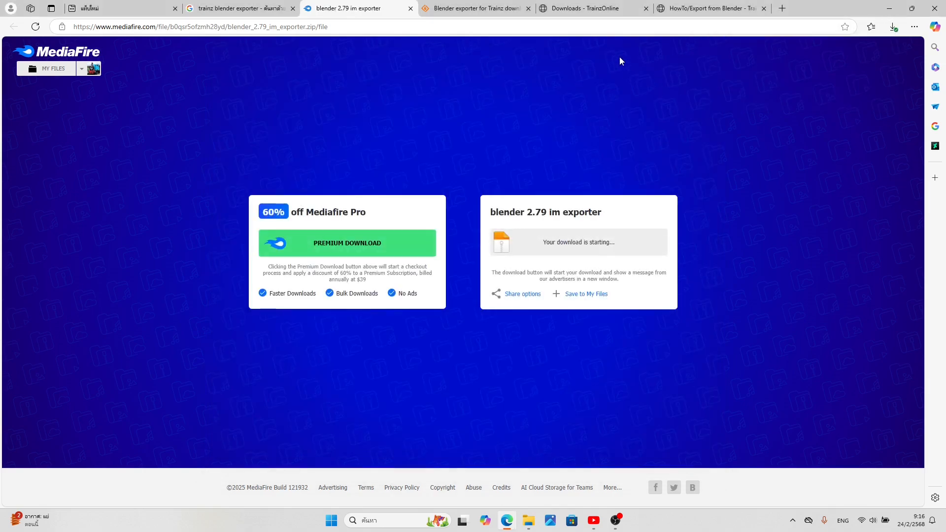
{"action": "left_click", "coordinate": [584, 8]}
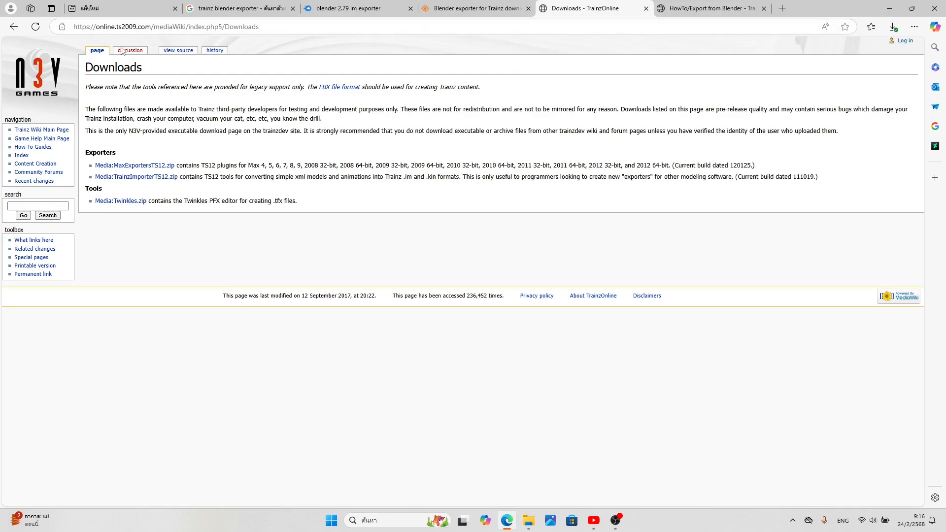
{"action": "mouse_move", "coordinate": [129, 181]}
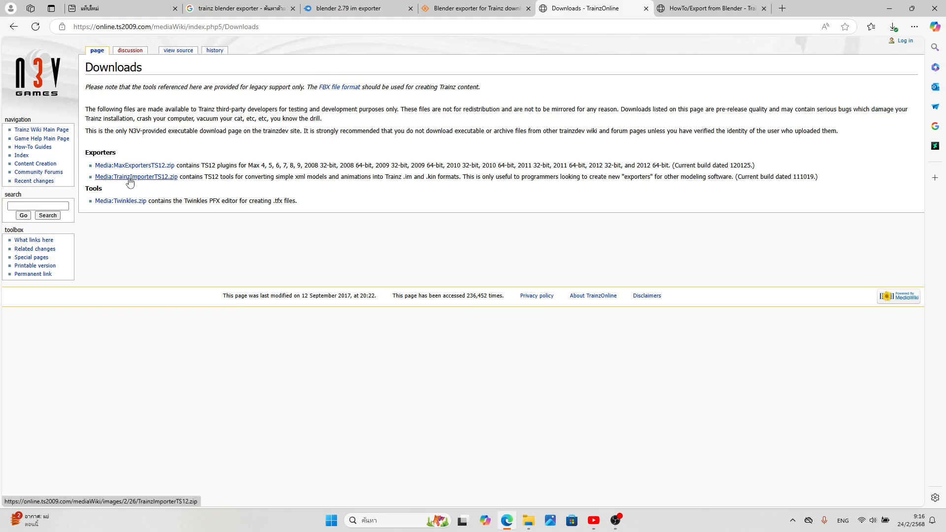
{"action": "mouse_move", "coordinate": [144, 178]}
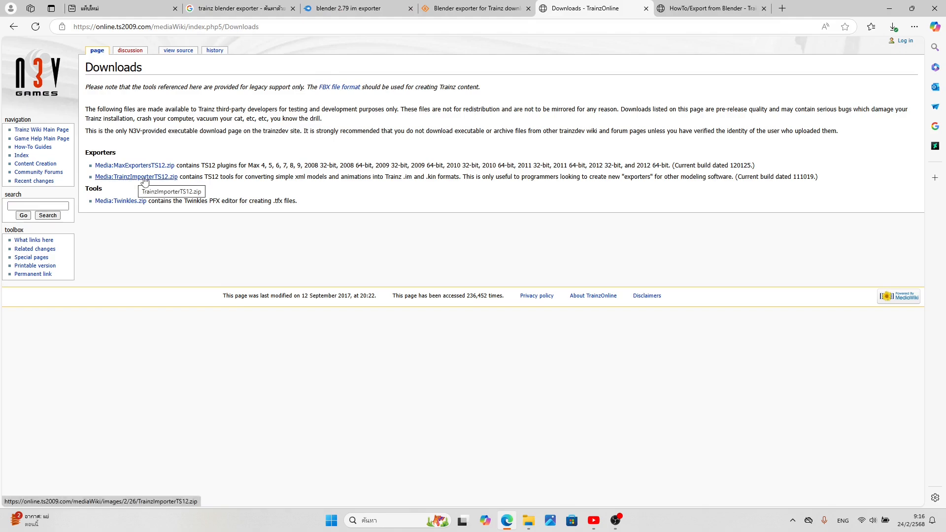
{"action": "left_click", "coordinate": [136, 176]}
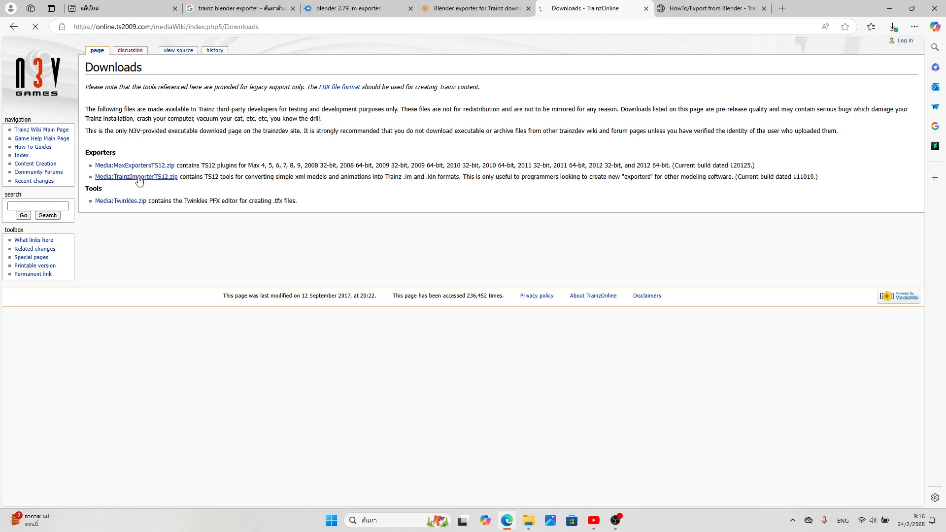
{"action": "left_click", "coordinate": [137, 177]}
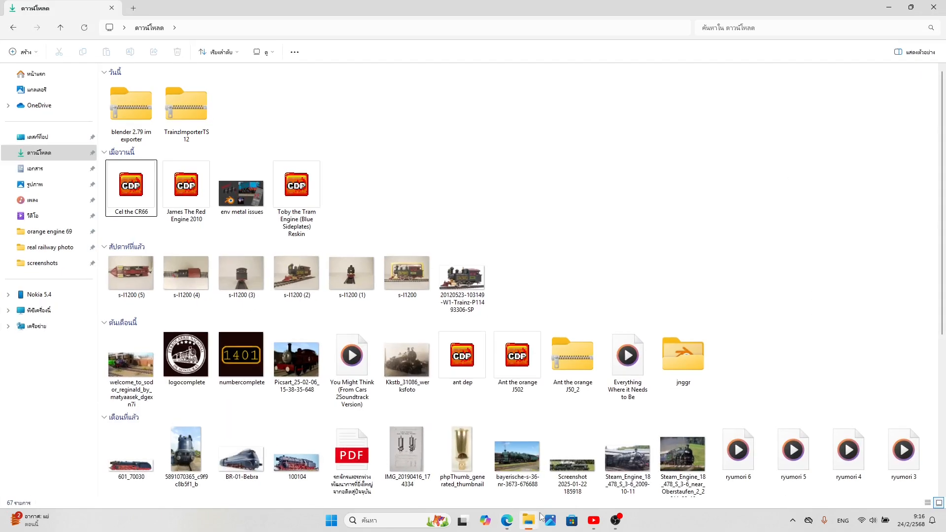
Extract the blender 2.79 im exporter and TrainzImporterTS12 zips, then close Explorer
{"action": "left_click", "coordinate": [131, 103]}
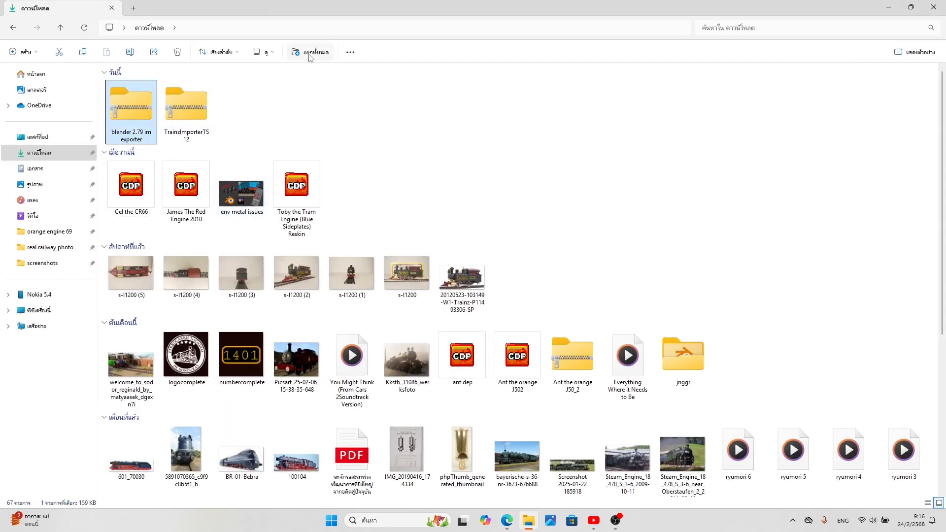
{"action": "left_click", "coordinate": [310, 52]}
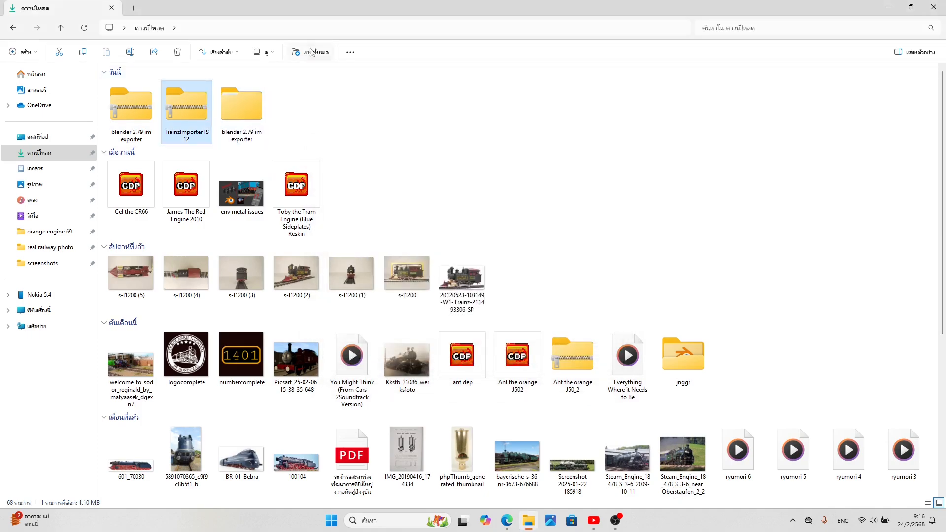
{"action": "left_click", "coordinate": [313, 51]}
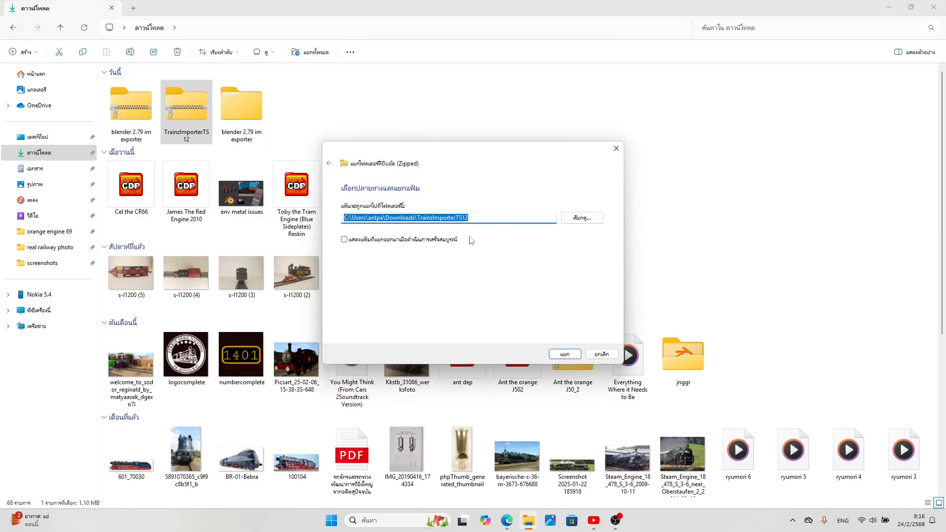
{"action": "left_click", "coordinate": [564, 354]}
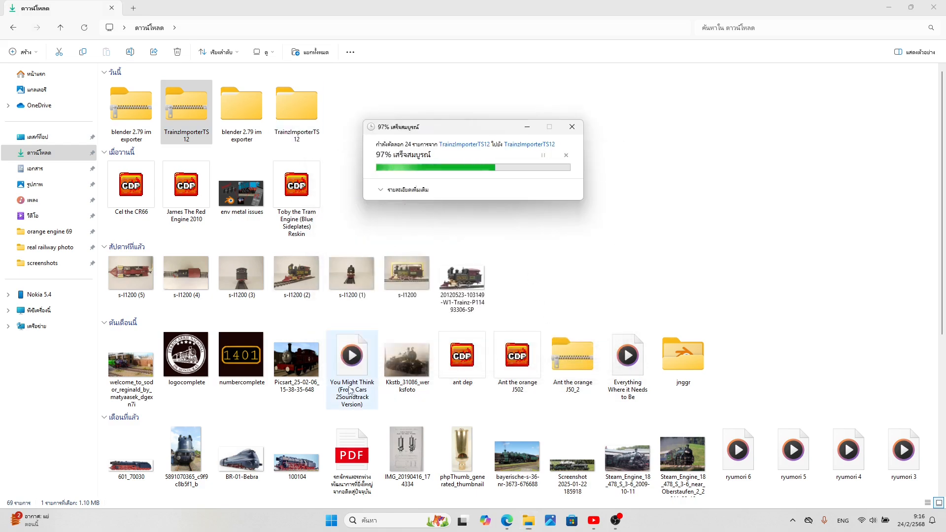
{"action": "left_click", "coordinate": [572, 127]}
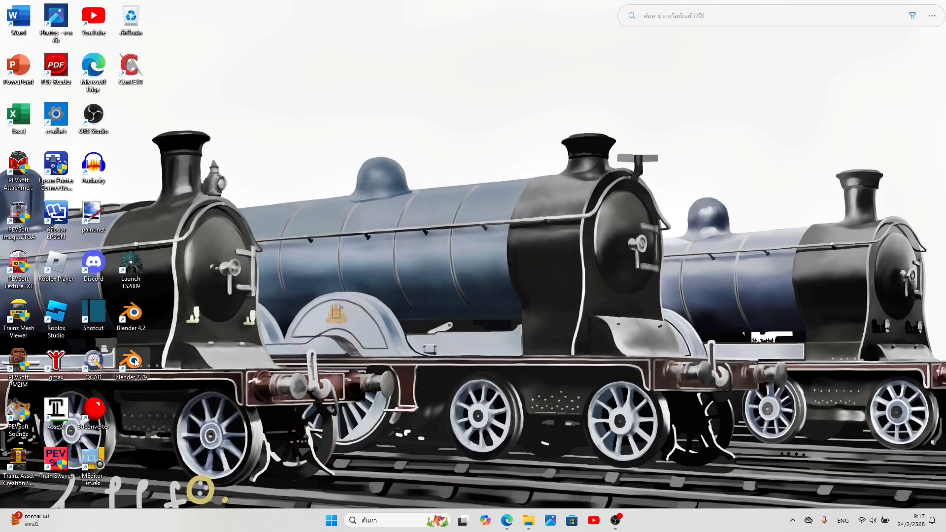
Launch Blender 2.79 from its desktop shortcut and open User Preferences
{"action": "double_click", "coordinate": [130, 358]}
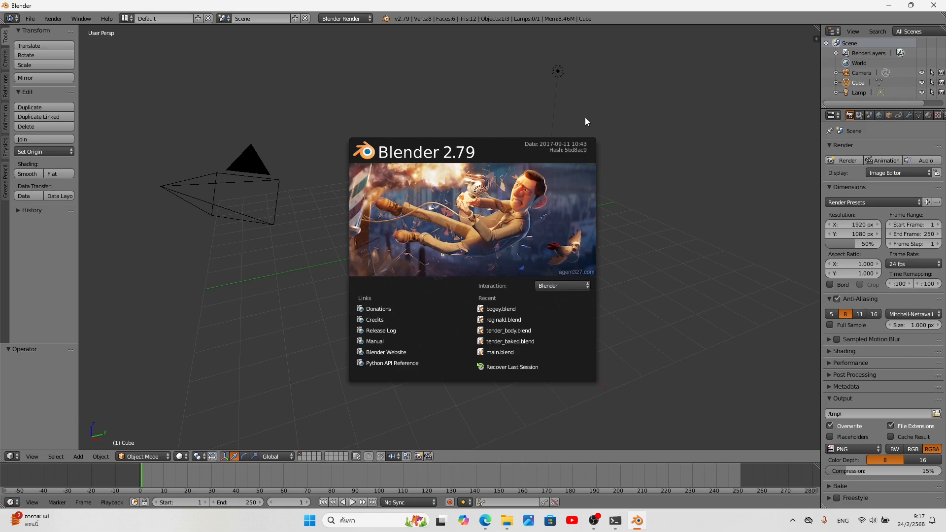
{"action": "mouse_move", "coordinate": [296, 157]}
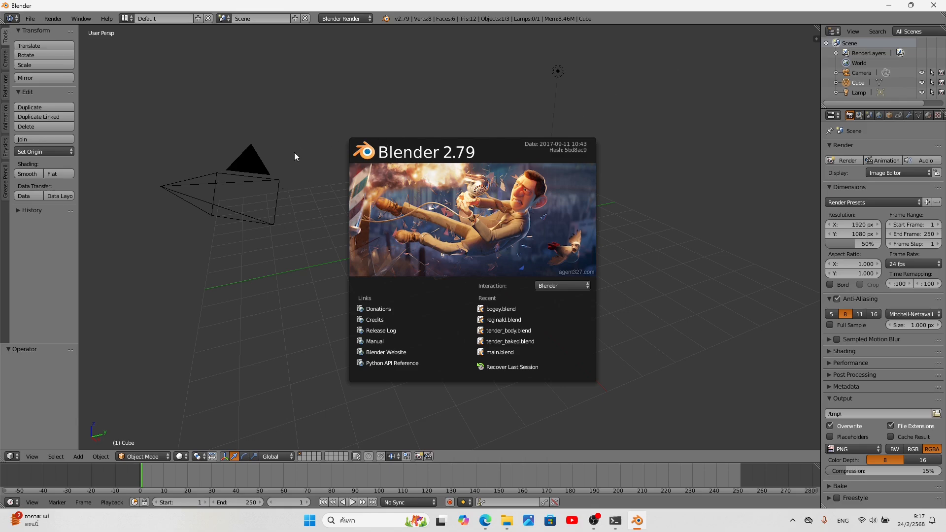
{"action": "left_click", "coordinate": [32, 18]}
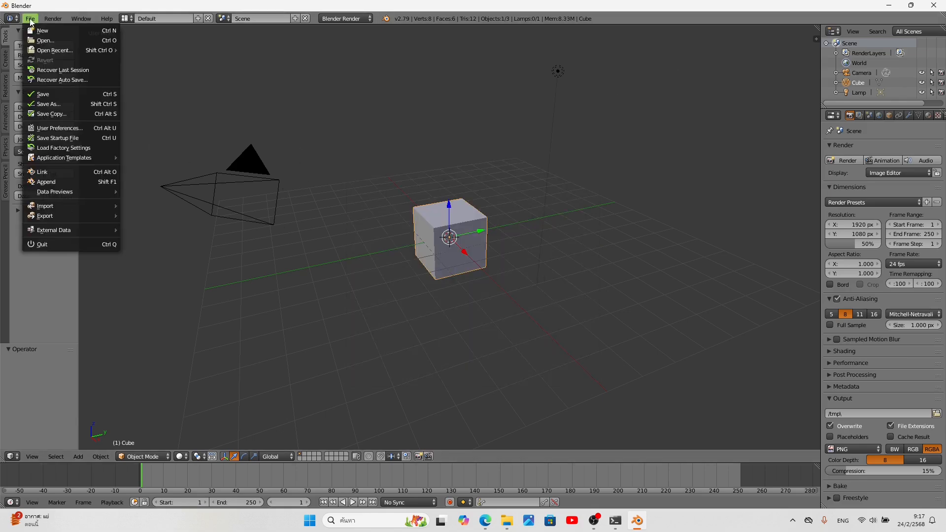
{"action": "mouse_move", "coordinate": [44, 216]}
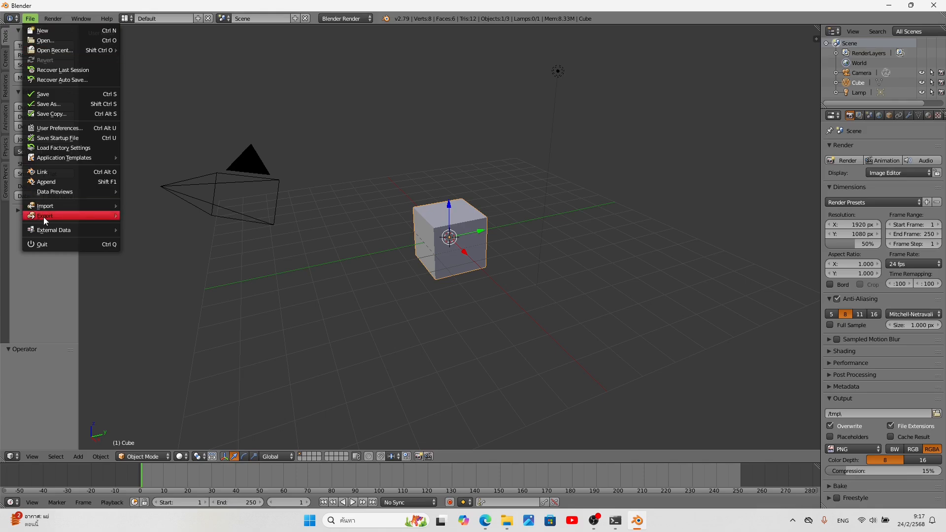
{"action": "mouse_move", "coordinate": [58, 172]}
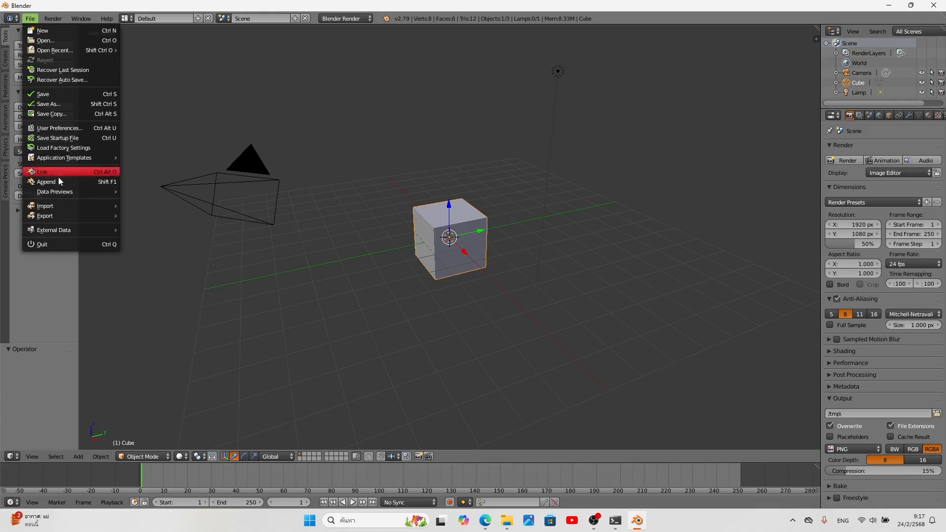
{"action": "mouse_move", "coordinate": [52, 131]}
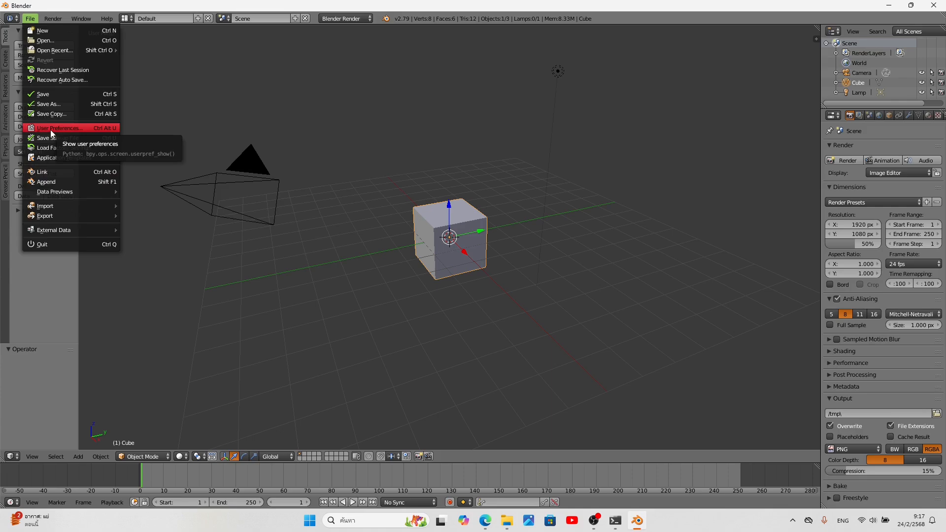
{"action": "left_click", "coordinate": [49, 128]}
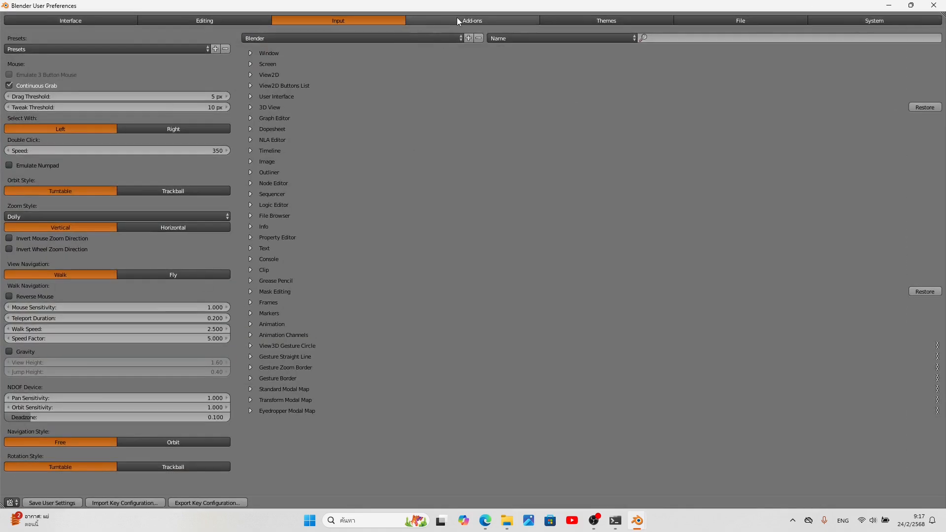
Browse the add-on installer to Downloads\blender 2.79 im exporter, then cancel installation
{"action": "left_click", "coordinate": [474, 20]}
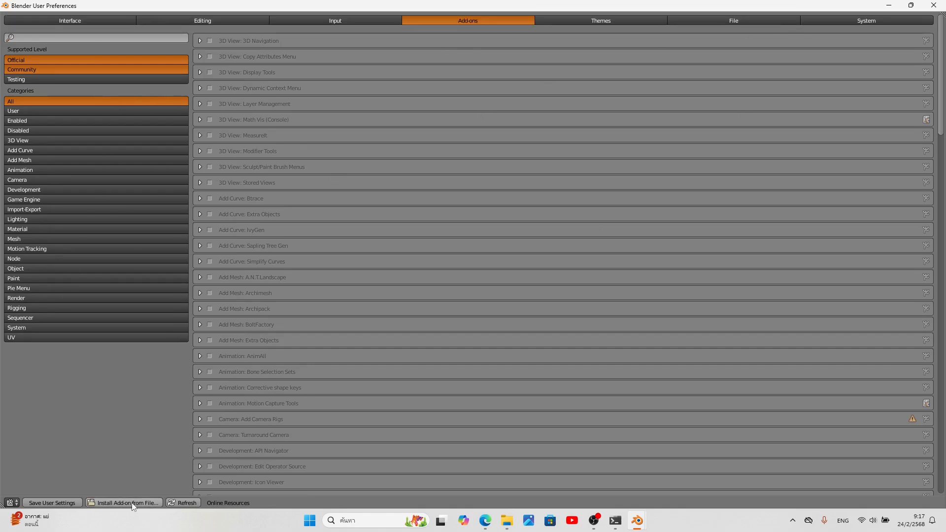
{"action": "left_click", "coordinate": [127, 503]}
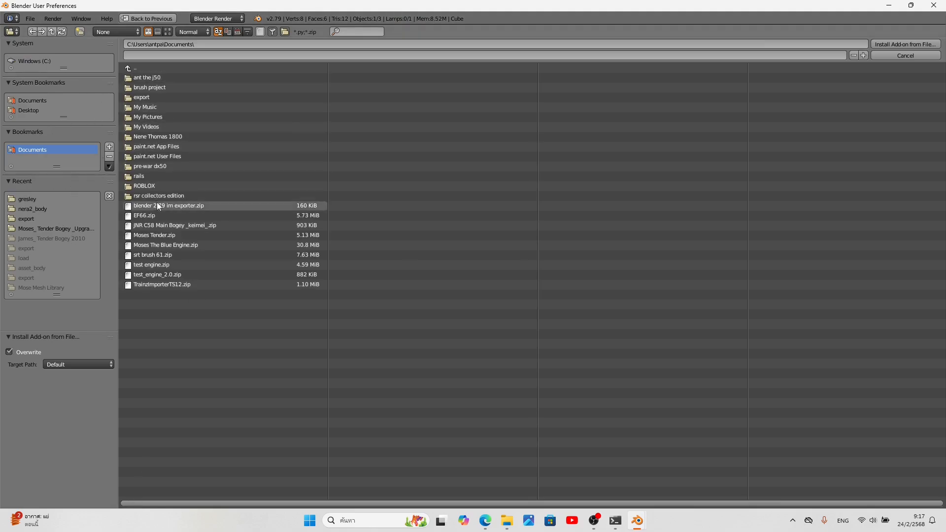
{"action": "left_click", "coordinate": [134, 67]}
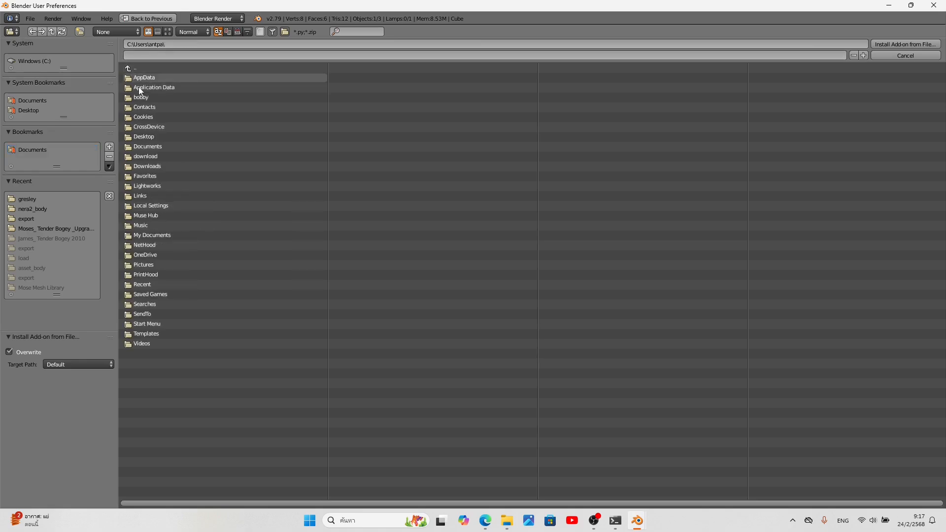
{"action": "double_click", "coordinate": [147, 166]}
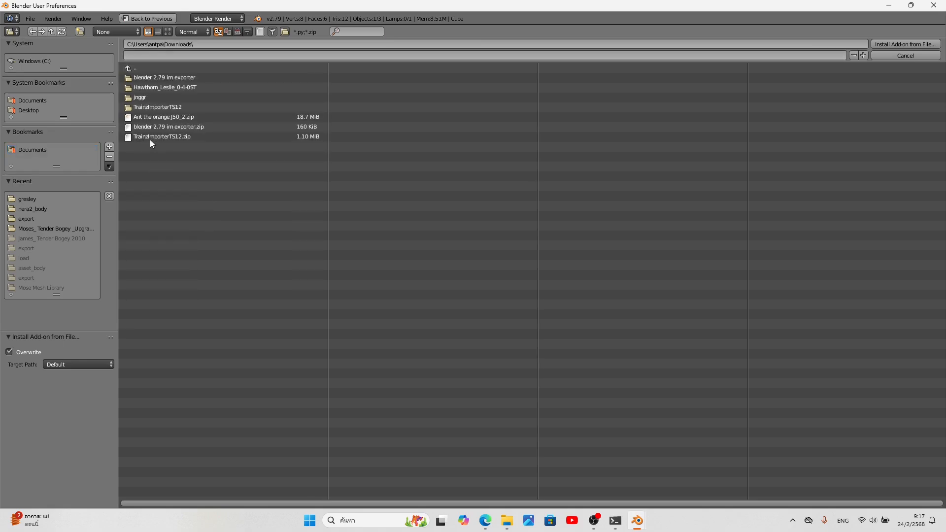
{"action": "left_click", "coordinate": [163, 117]}
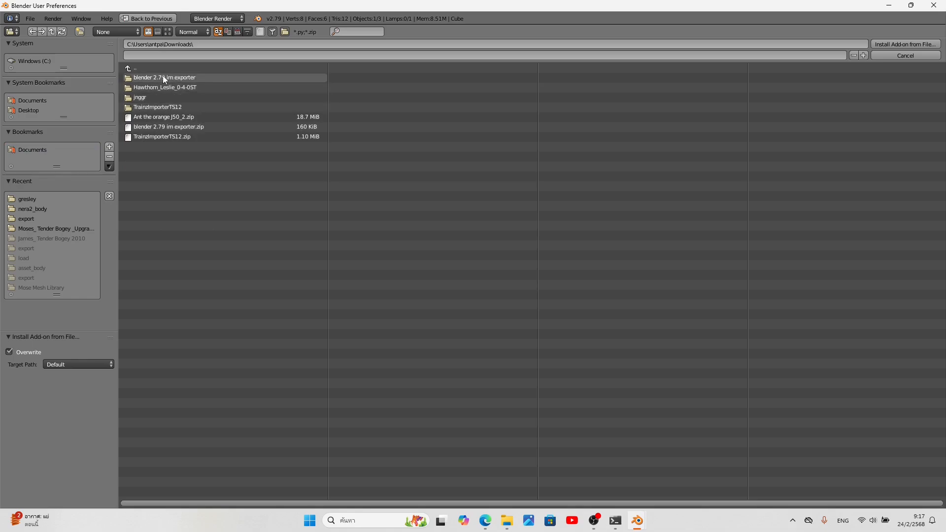
{"action": "double_click", "coordinate": [164, 78]}
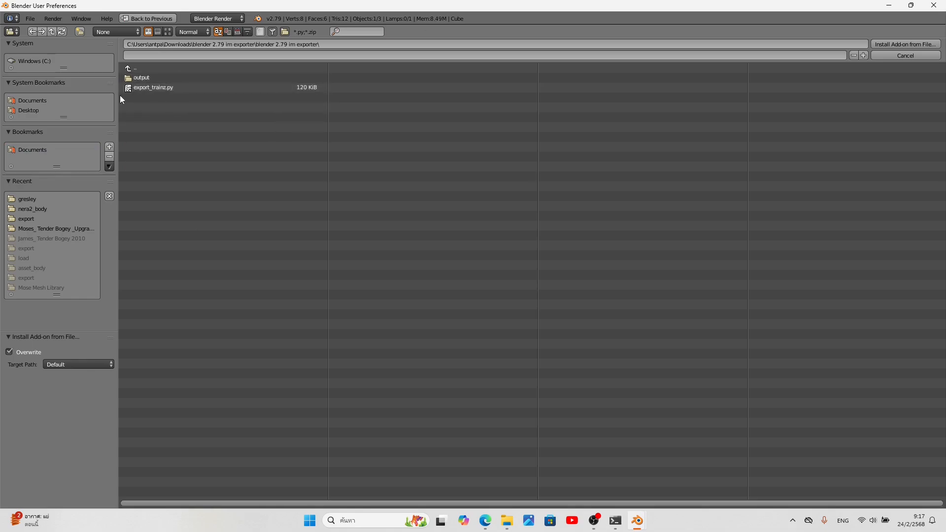
{"action": "left_click", "coordinate": [153, 87]}
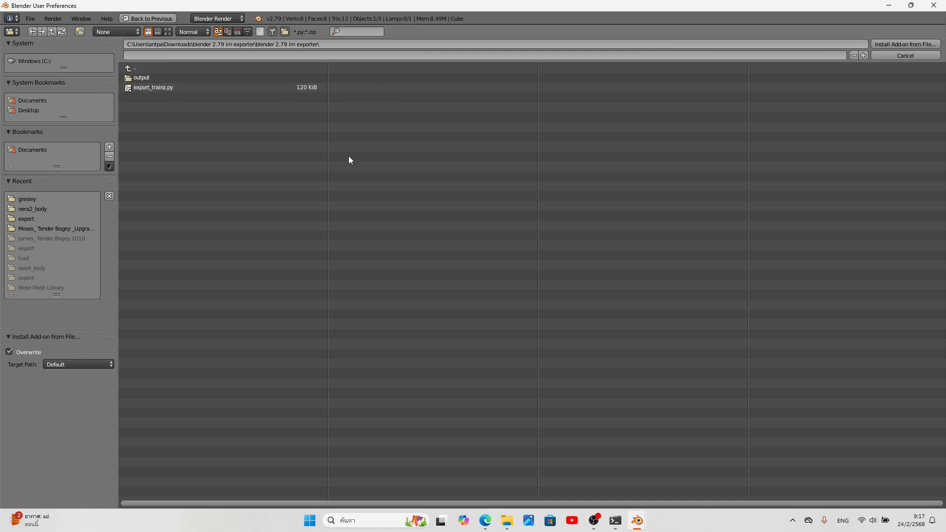
{"action": "mouse_move", "coordinate": [402, 61]}
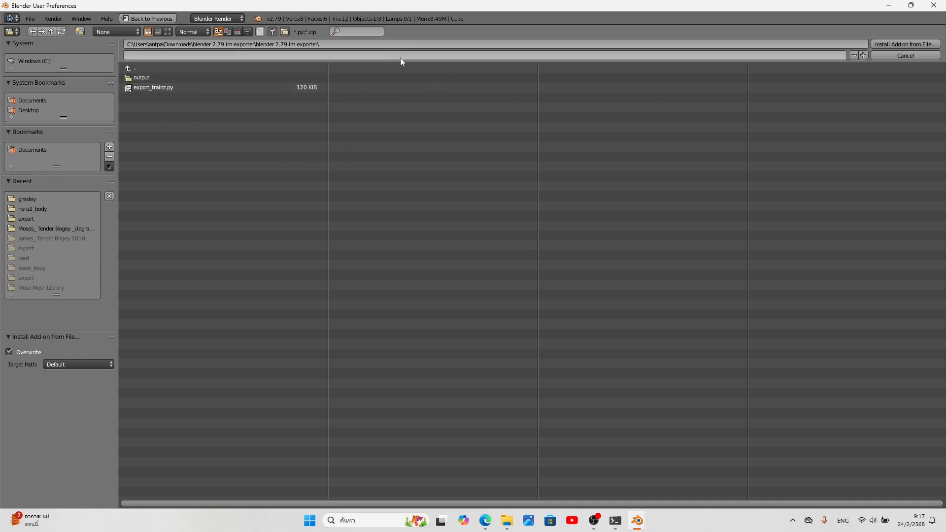
{"action": "left_click", "coordinate": [153, 87]}
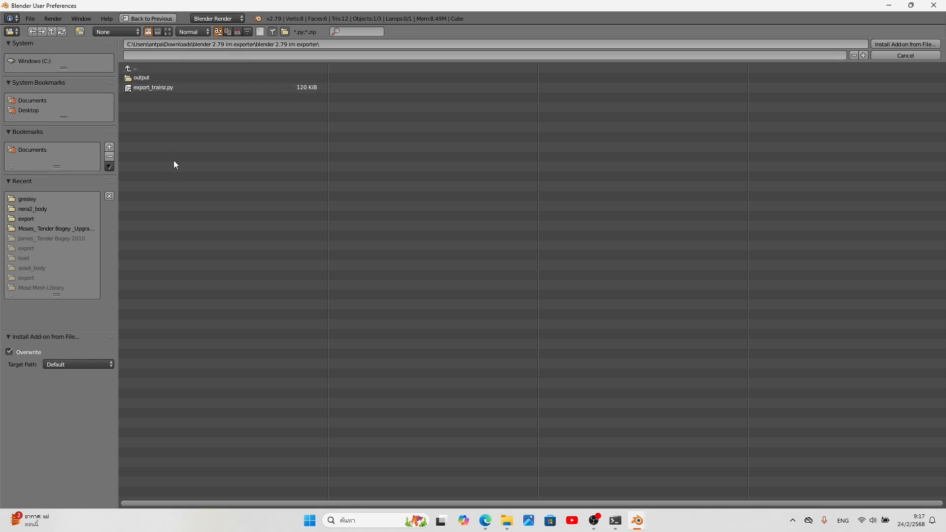
{"action": "mouse_move", "coordinate": [718, 123]}
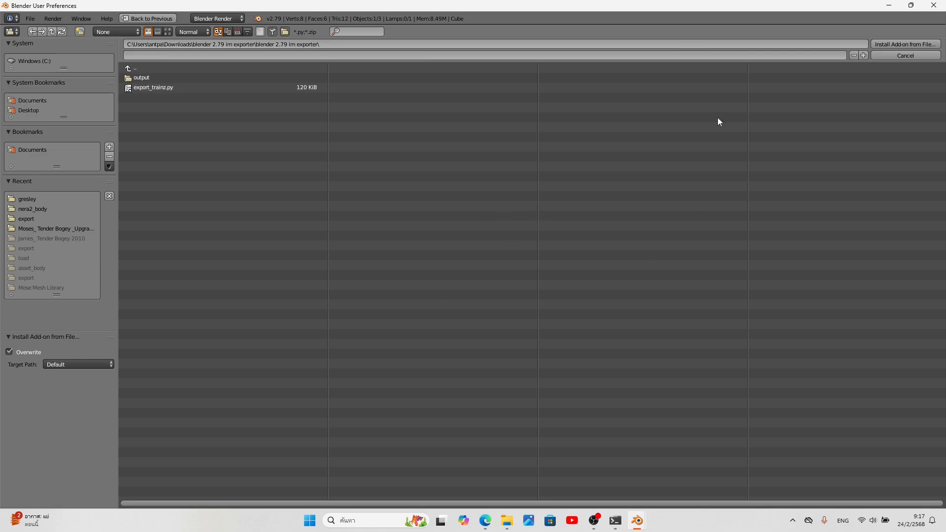
{"action": "mouse_move", "coordinate": [835, 105]}
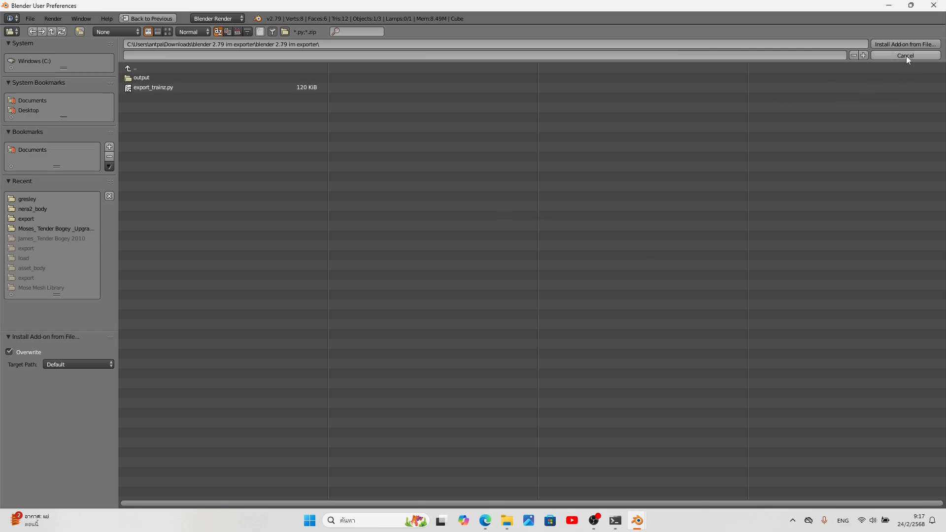
{"action": "left_click", "coordinate": [154, 87]}
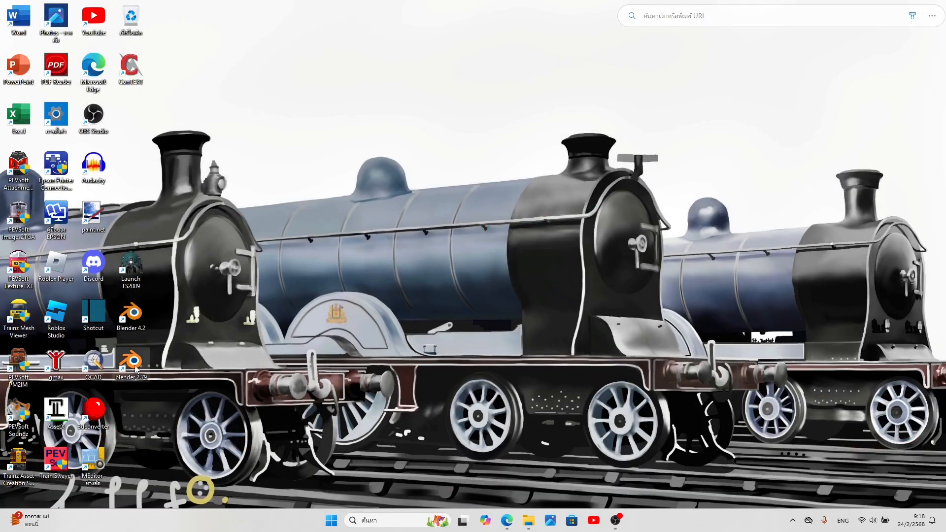
Show the options menu for the Blender 2.79 desktop shortcut
{"action": "right_click", "coordinate": [131, 360]}
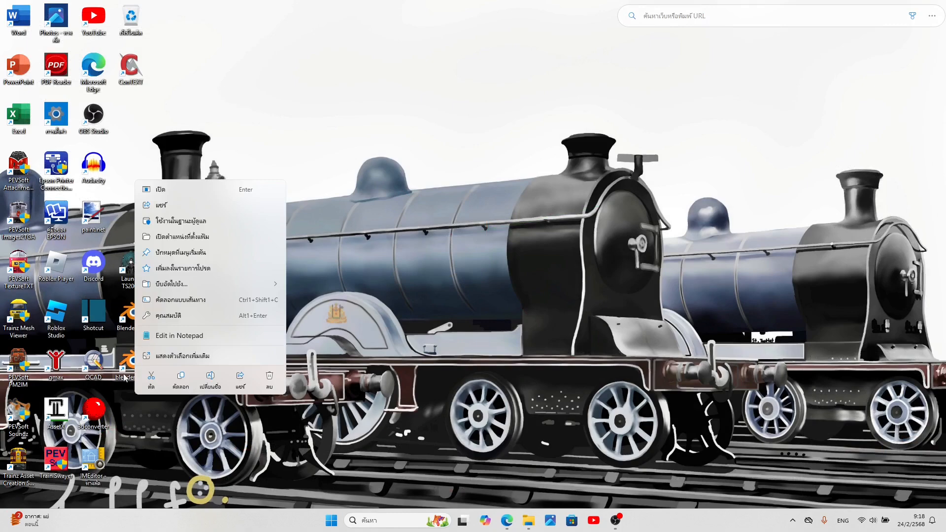
{"action": "mouse_move", "coordinate": [165, 307]}
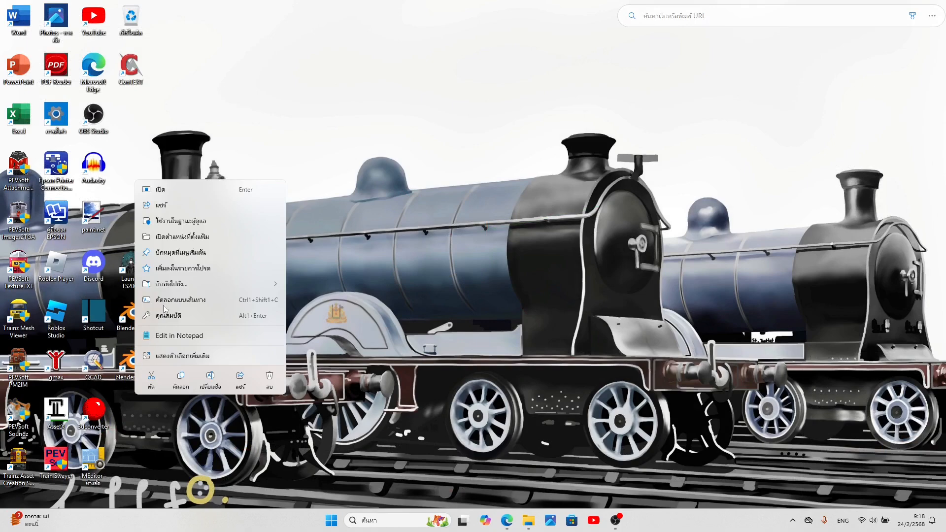
{"action": "mouse_move", "coordinate": [191, 244]}
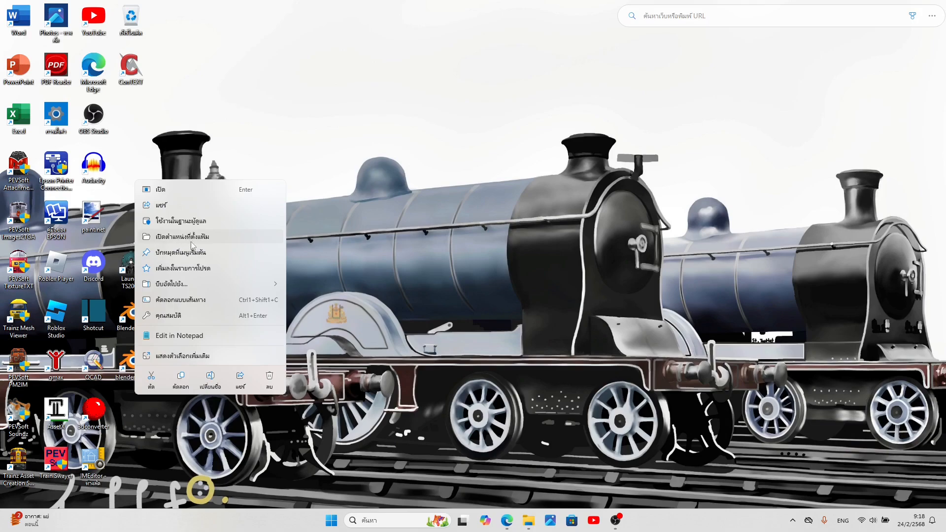
{"action": "mouse_move", "coordinate": [174, 245]}
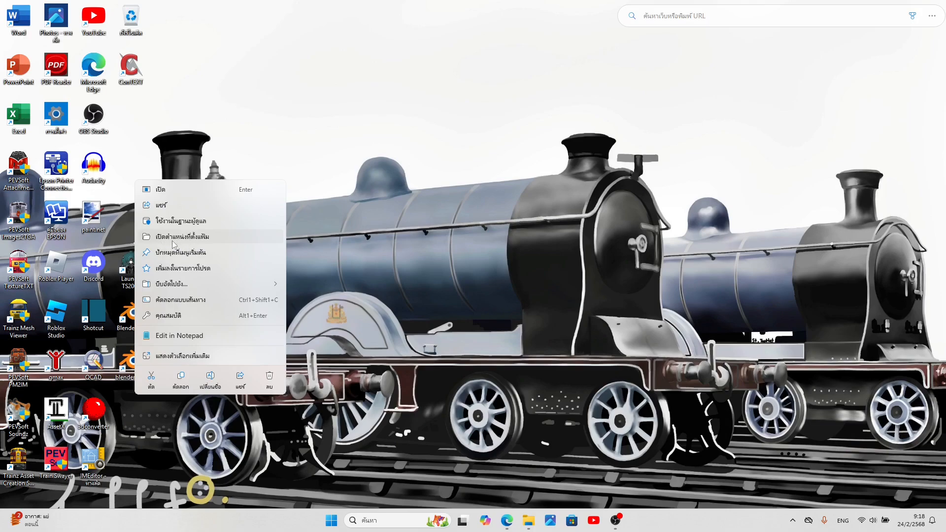
{"action": "mouse_move", "coordinate": [180, 253]}
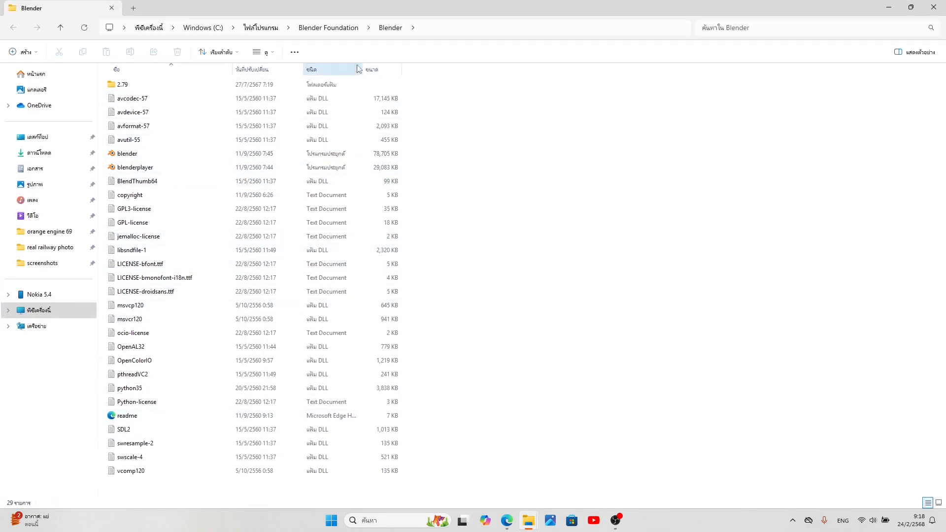
Open the 2.79 folder in Blender's install location
{"action": "left_click", "coordinate": [132, 98]}
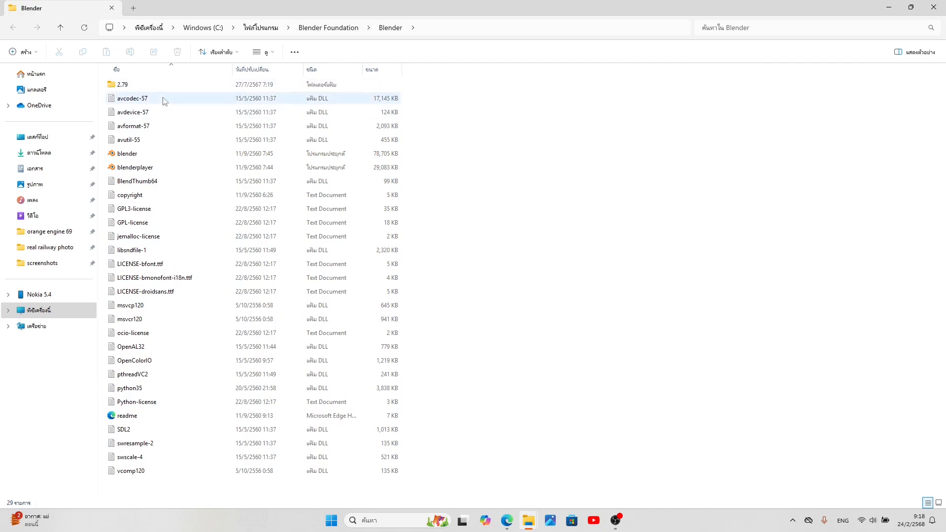
{"action": "left_click", "coordinate": [123, 84]}
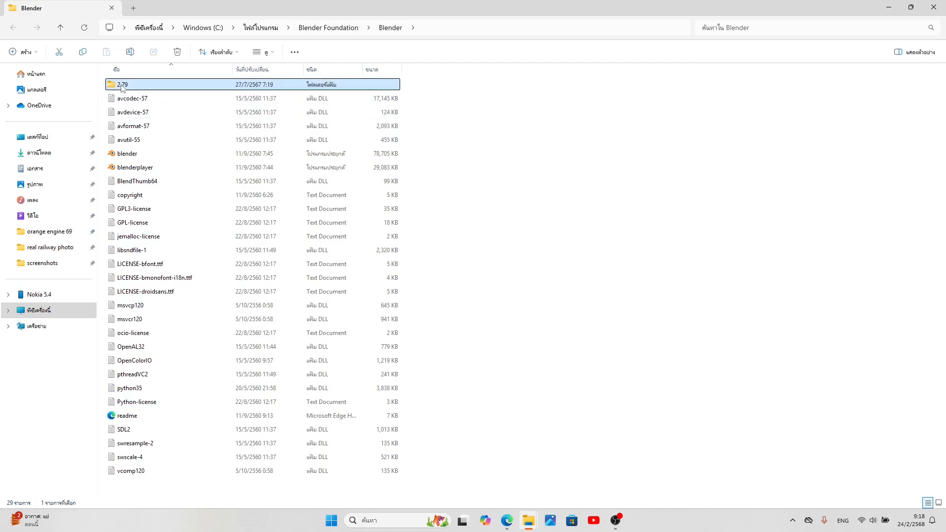
{"action": "double_click", "coordinate": [123, 85]}
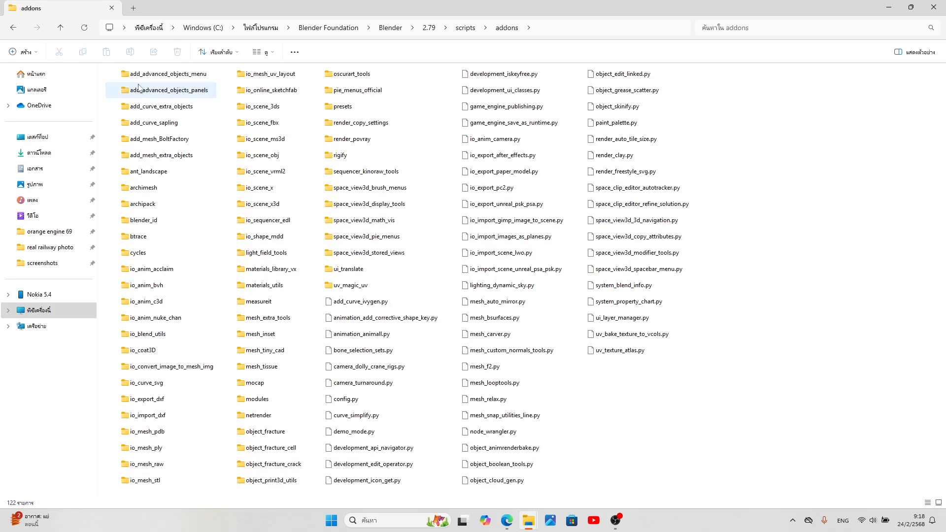
{"action": "mouse_move", "coordinate": [528, 520]}
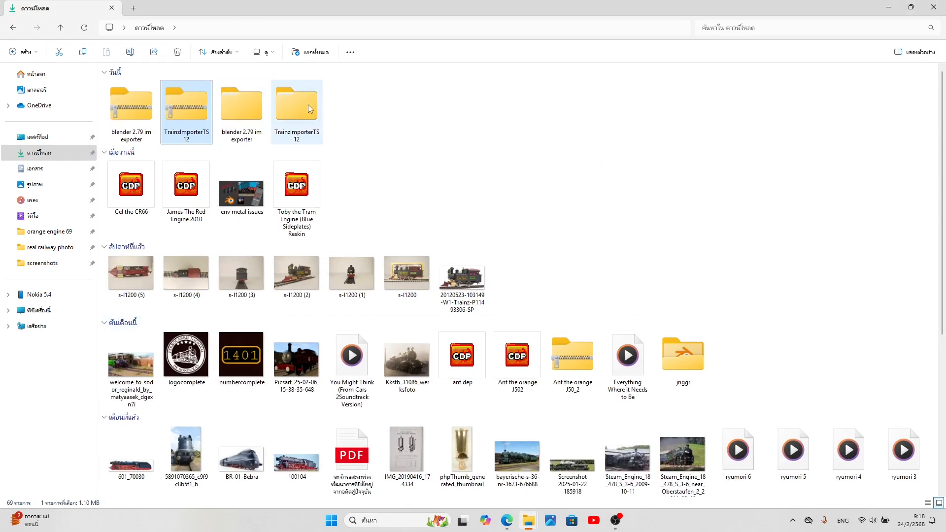
{"action": "mouse_move", "coordinate": [236, 117]}
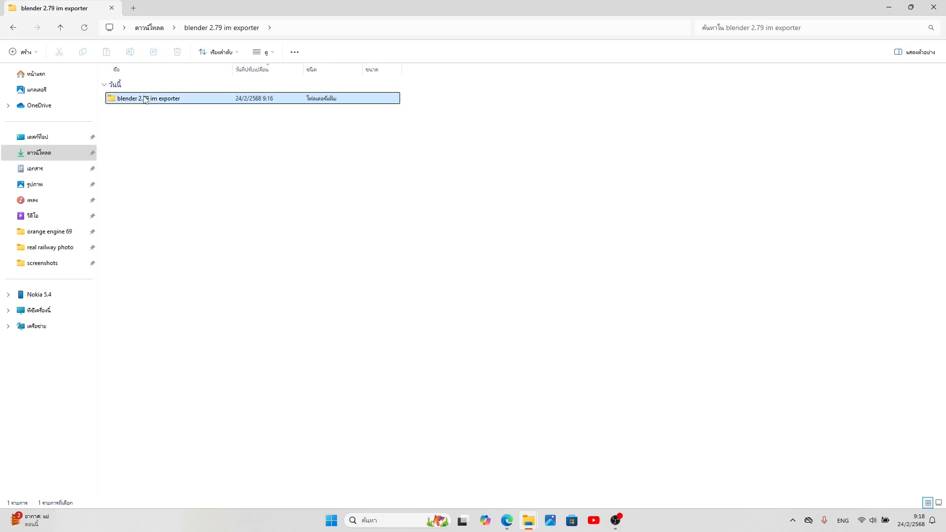
Select export_trainz.cfg, export_trainz.py, TrainzMeshImportFormat and the output folder in the exporter folder
{"action": "double_click", "coordinate": [146, 98]}
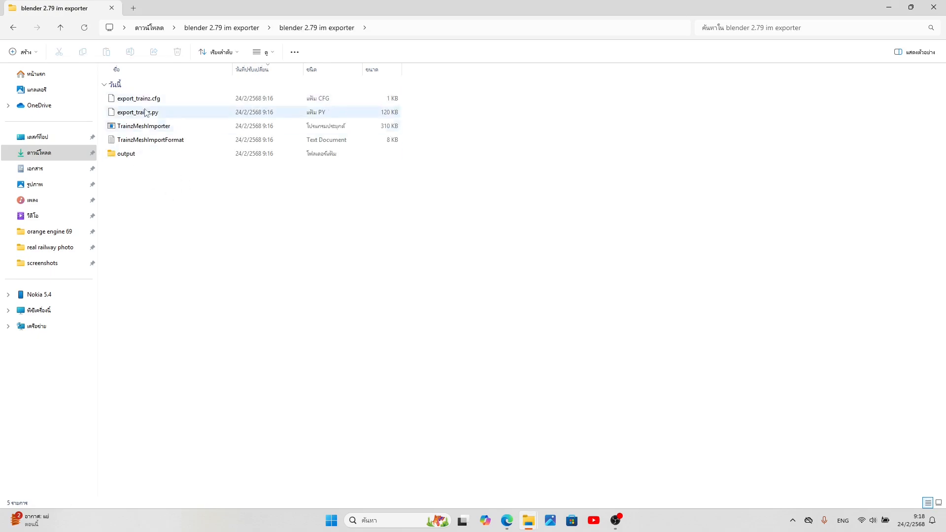
{"action": "left_click", "coordinate": [139, 98]}
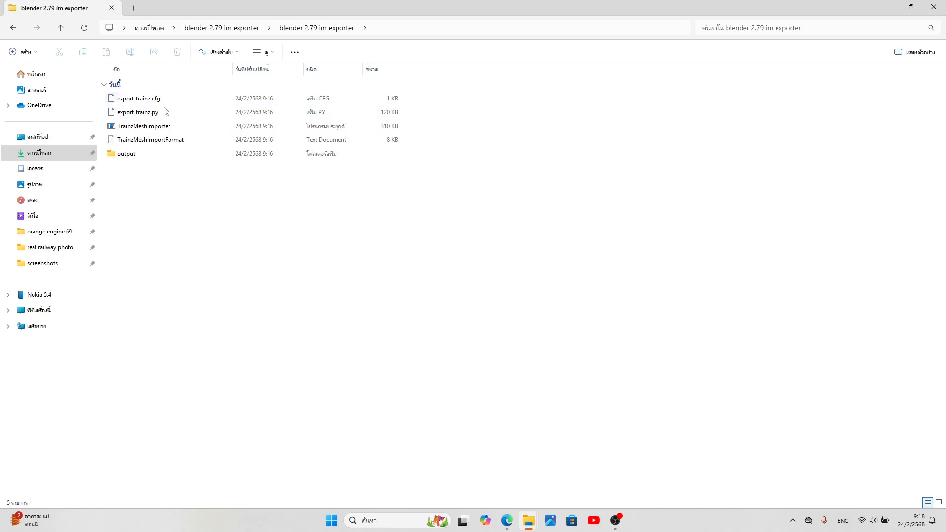
{"action": "left_click", "coordinate": [149, 139]}
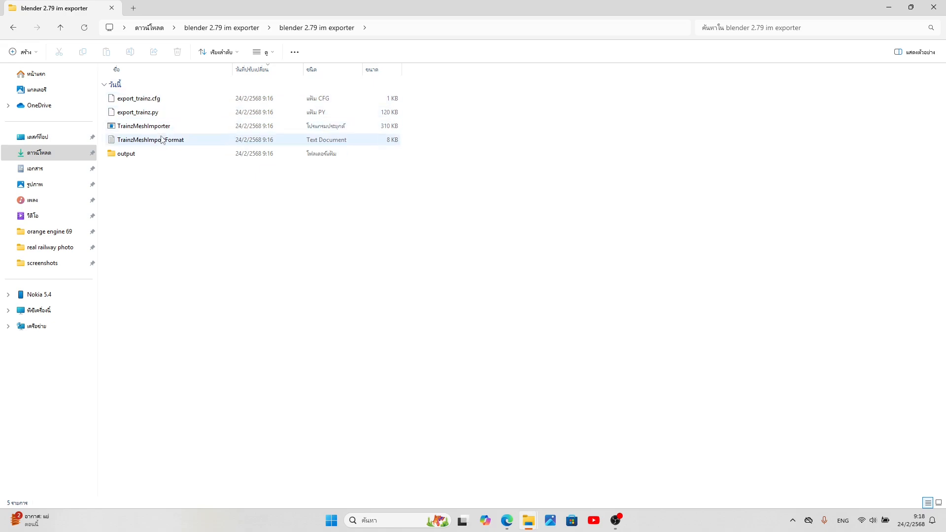
{"action": "left_click", "coordinate": [127, 153]}
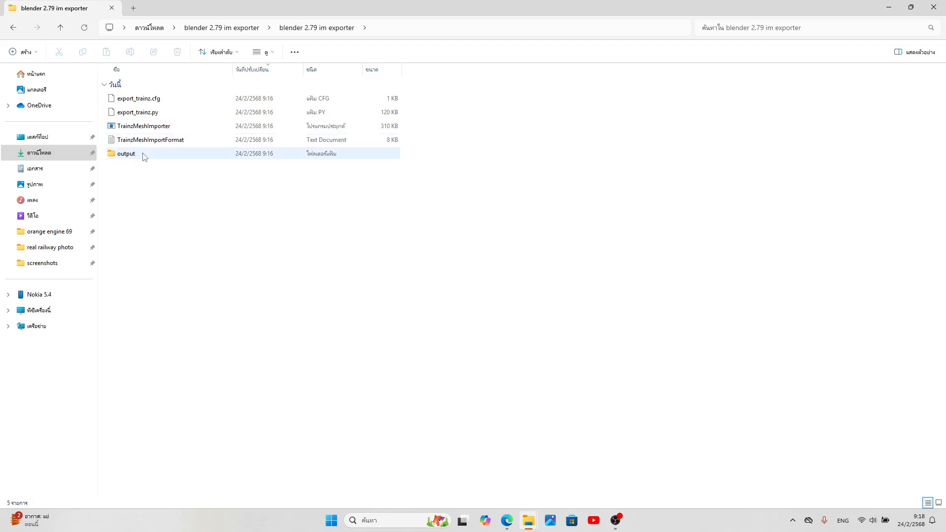
{"action": "left_click", "coordinate": [132, 167]}
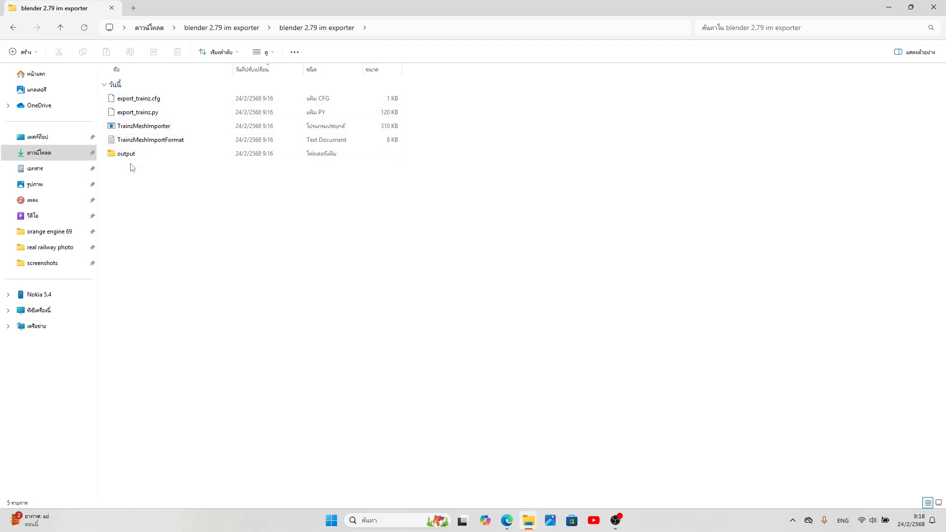
{"action": "left_click", "coordinate": [138, 98]}
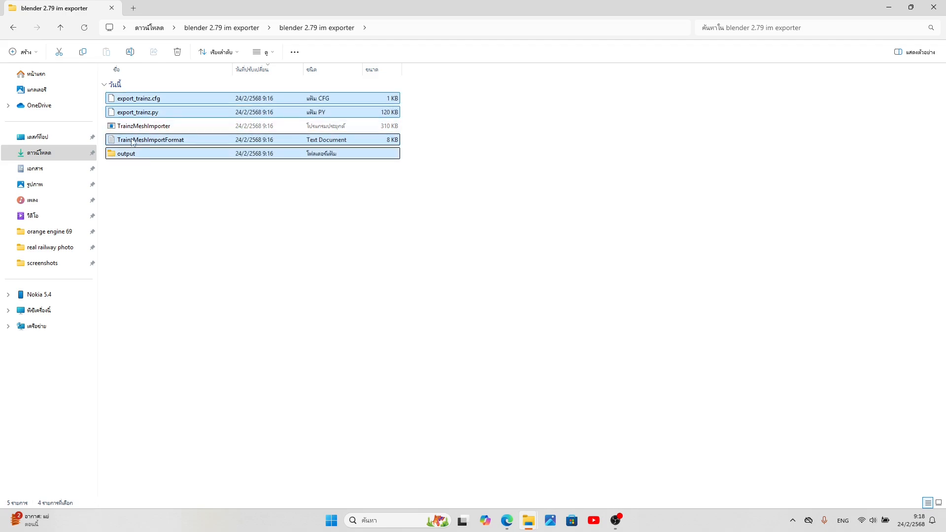
{"action": "mouse_move", "coordinate": [142, 133]}
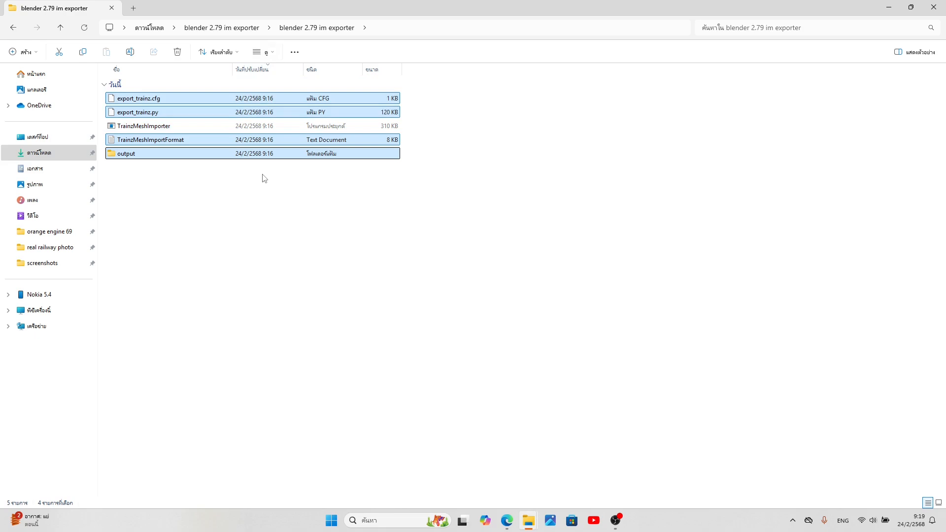
{"action": "mouse_move", "coordinate": [262, 223]}
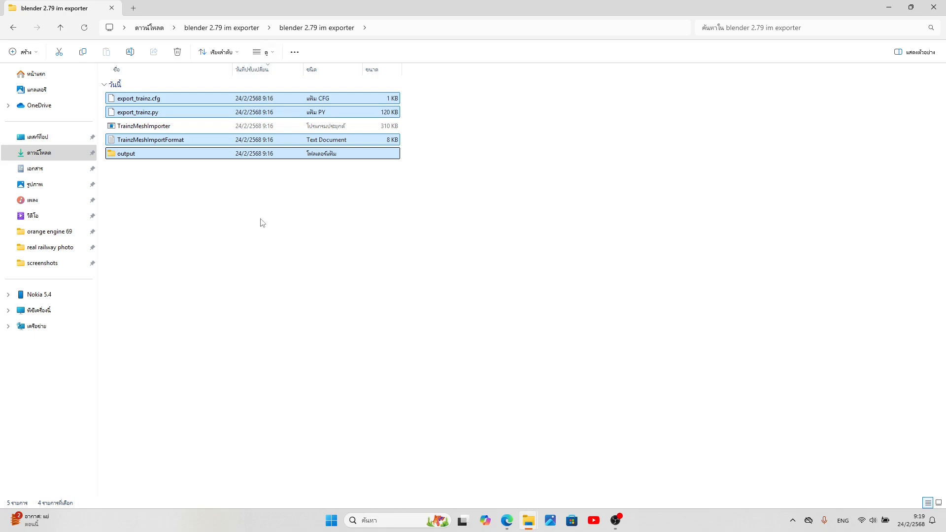
{"action": "mouse_move", "coordinate": [528, 521]}
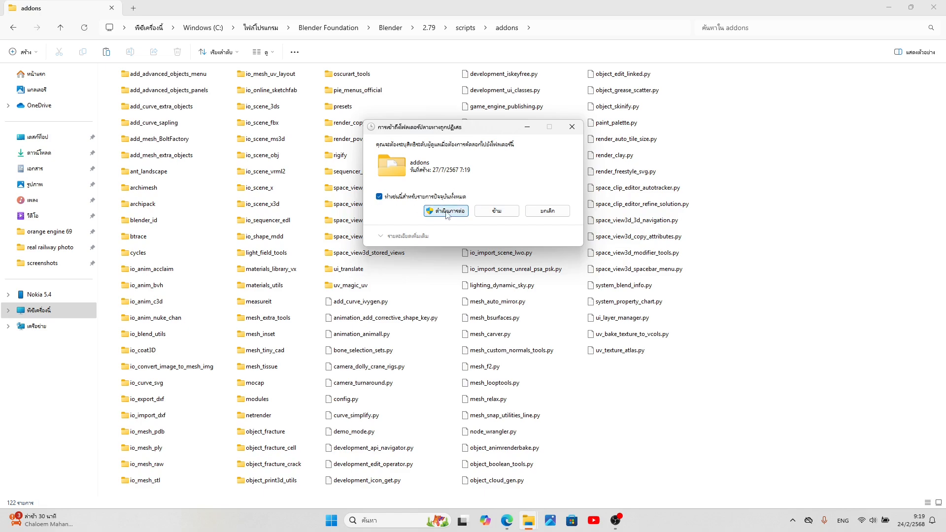
{"action": "mouse_move", "coordinate": [439, 218]}
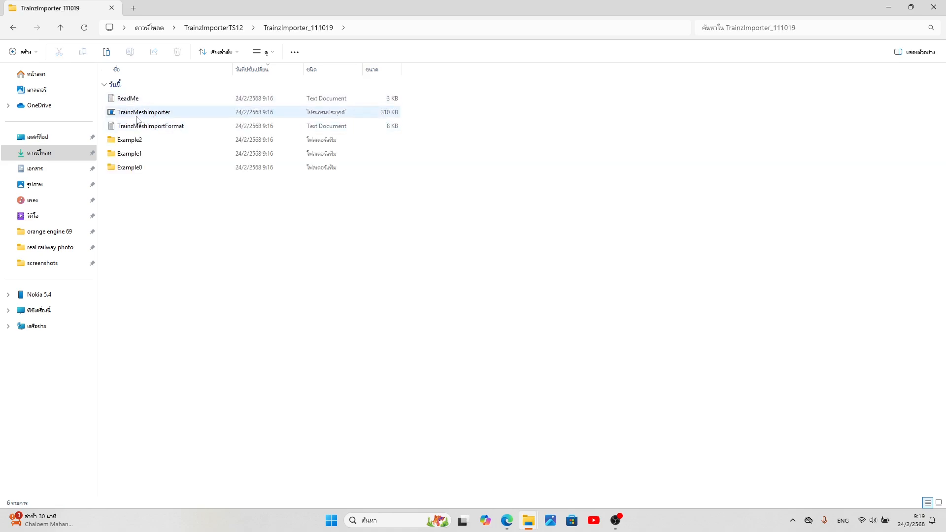
Copy TrainzMeshImporter into Blender 2.79's addons folder, granting administrator permission
{"action": "left_click", "coordinate": [143, 112]}
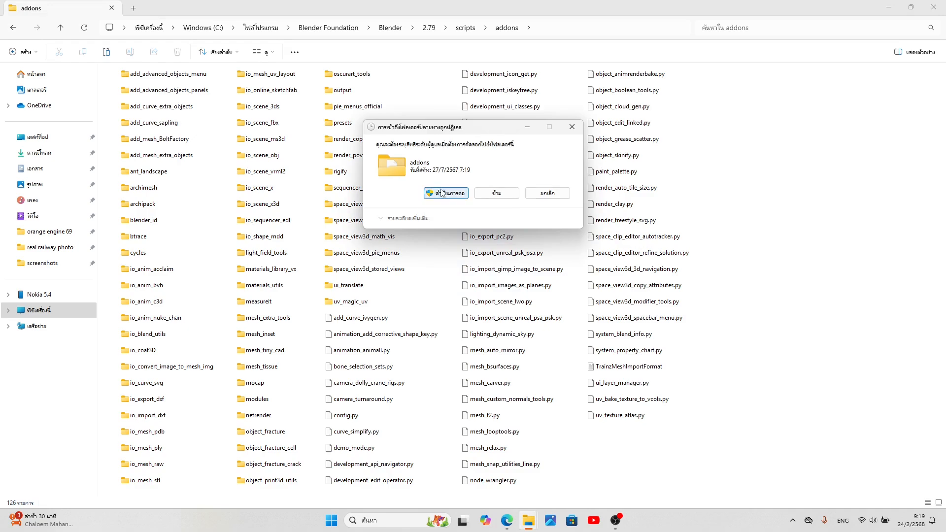
{"action": "left_click", "coordinate": [446, 193]}
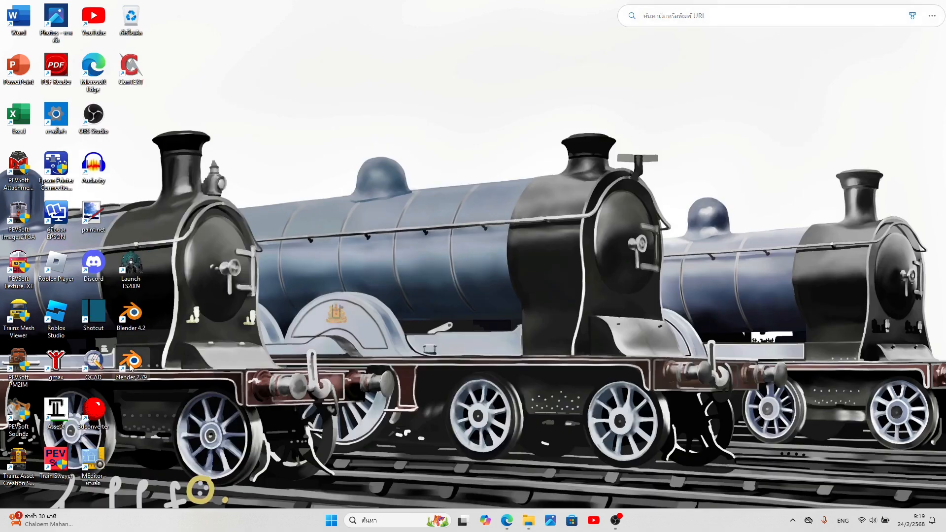
Relaunch Blender 2.79, add a fresh cube, and confirm the Trainz Mesh and Animation exporter exists
{"action": "right_click", "coordinate": [131, 361]}
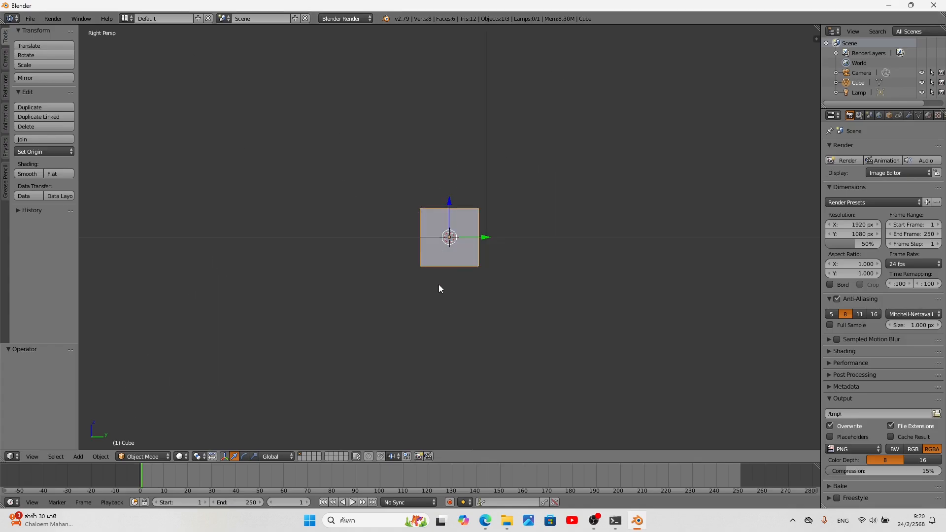
{"action": "mouse_move", "coordinate": [468, 278]}
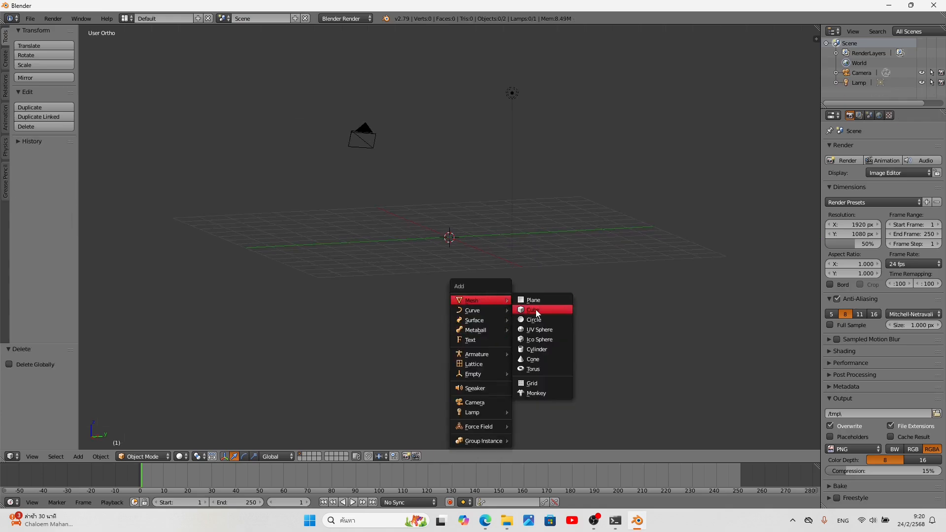
{"action": "left_click", "coordinate": [533, 310]}
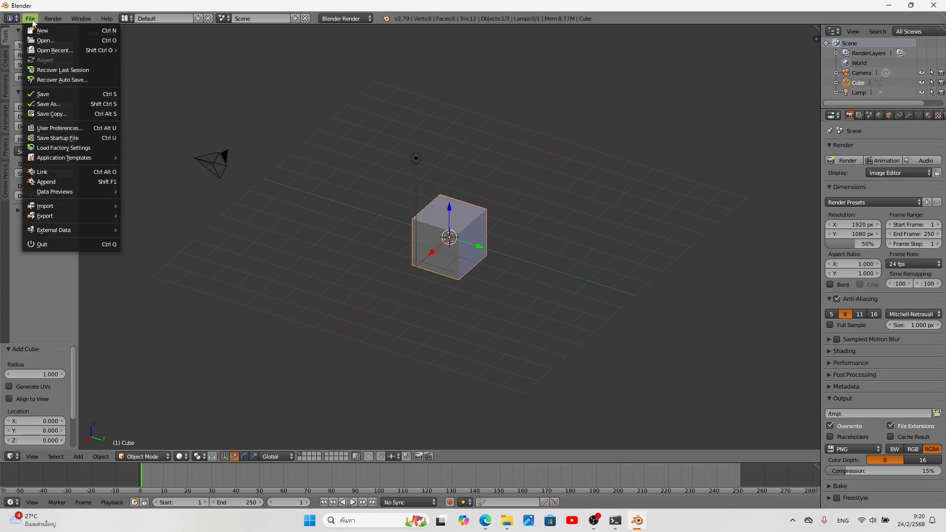
{"action": "mouse_move", "coordinate": [44, 215]}
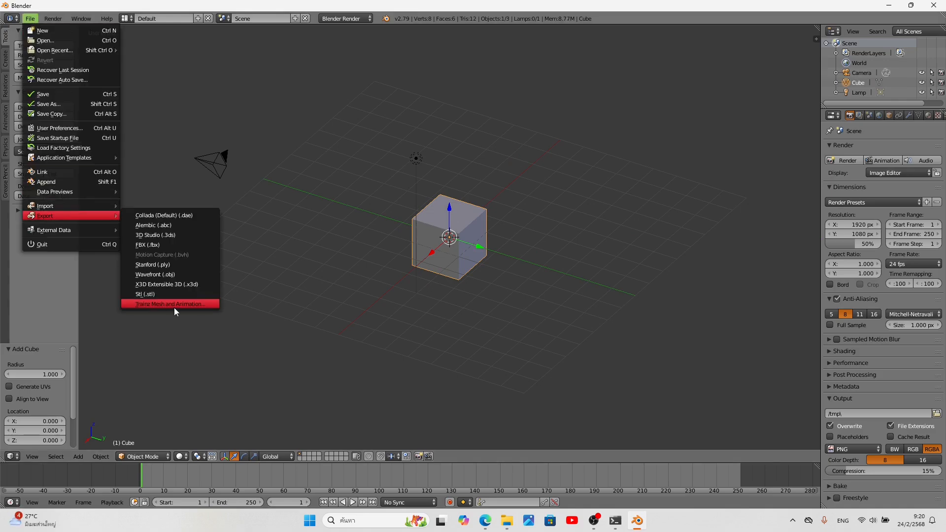
{"action": "left_click", "coordinate": [170, 304]}
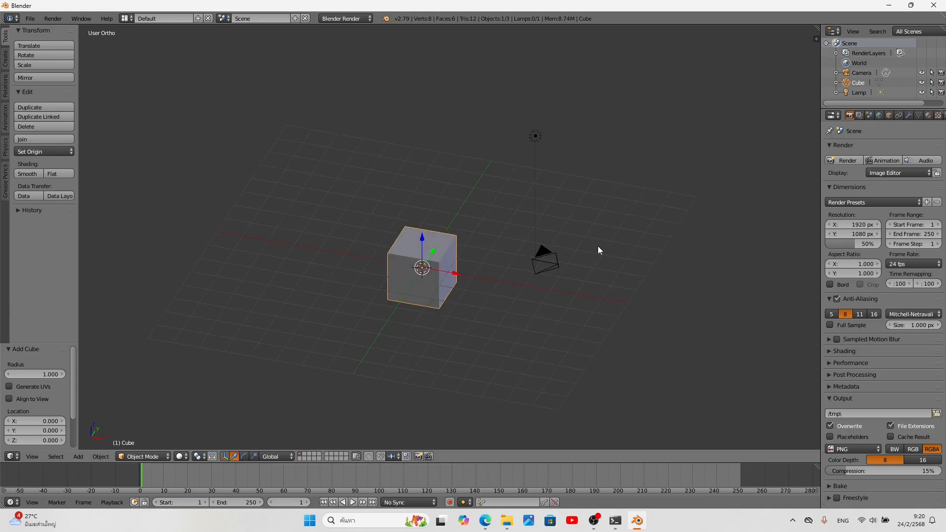
Add a new material named test_texture with diffuse intensity 1.000
{"action": "left_click", "coordinate": [927, 115]}
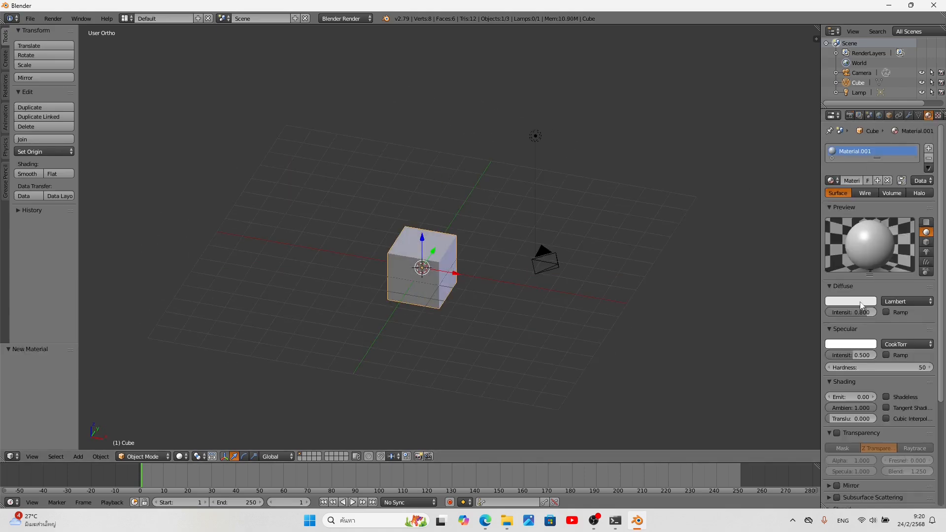
{"action": "double_click", "coordinate": [864, 151]}
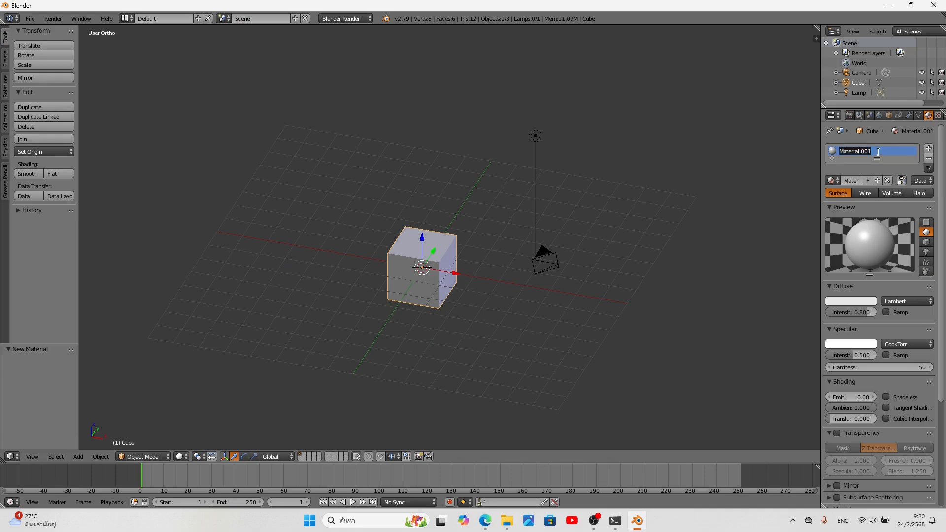
{"action": "type", "text": "test_texture"}
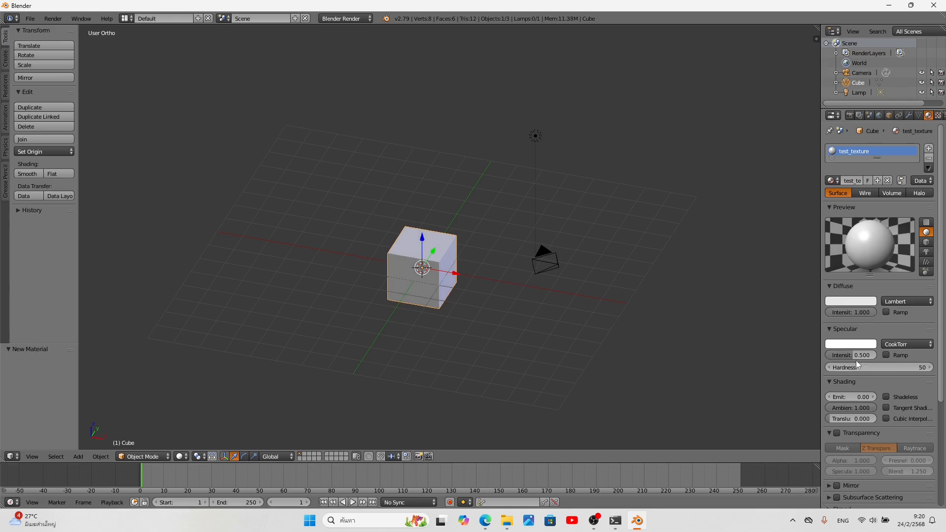
{"action": "left_click_drag", "start_coordinate": [849, 354], "coordinate": [833, 355]}
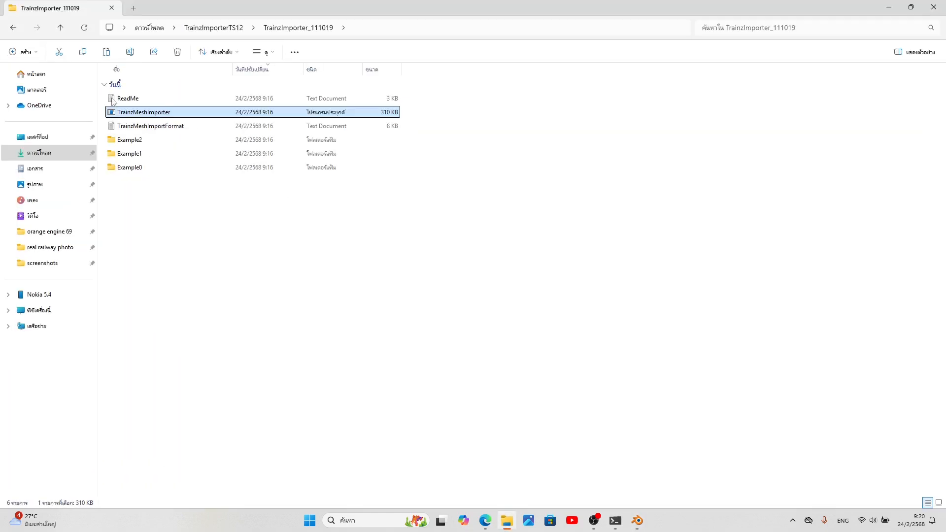
Open Documents > rsr collectors edition, then return to Blender to load test_color.jpg
{"action": "left_click", "coordinate": [21, 31]}
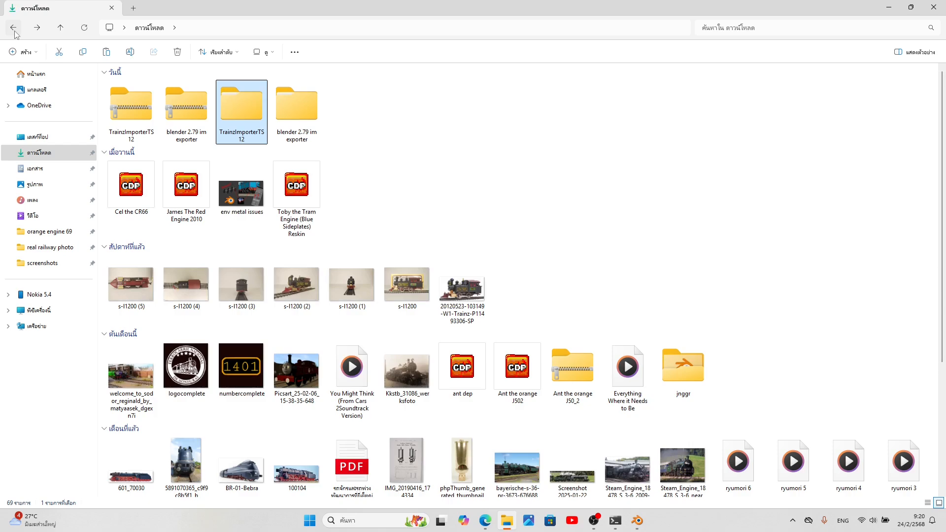
{"action": "left_click", "coordinate": [35, 169]}
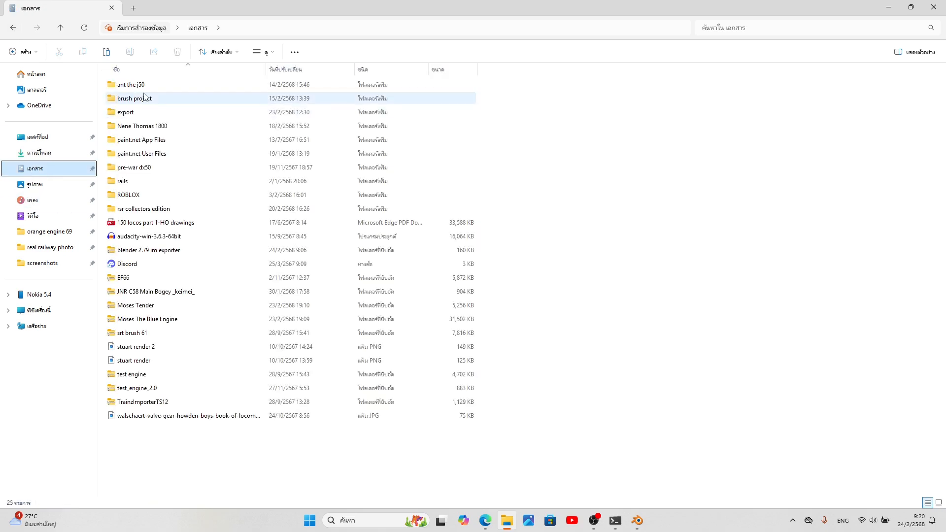
{"action": "double_click", "coordinate": [134, 98]}
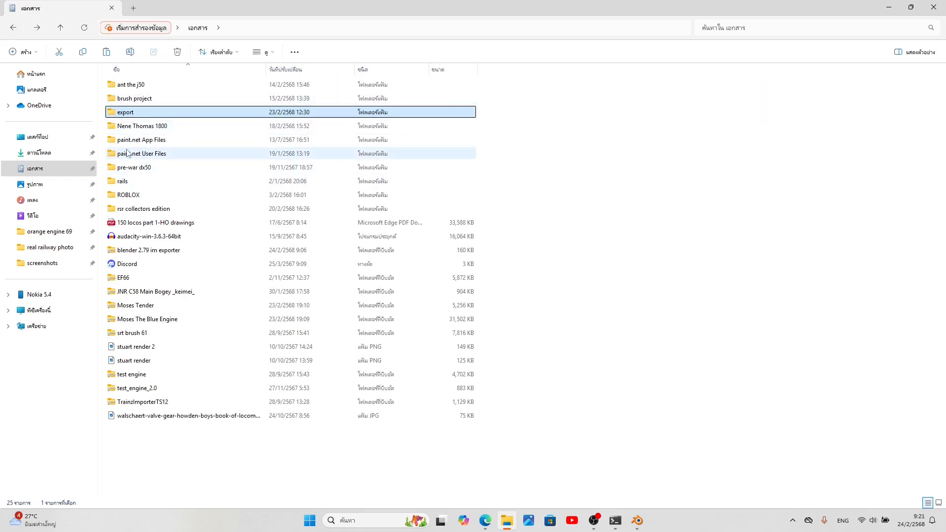
{"action": "left_click", "coordinate": [144, 208]}
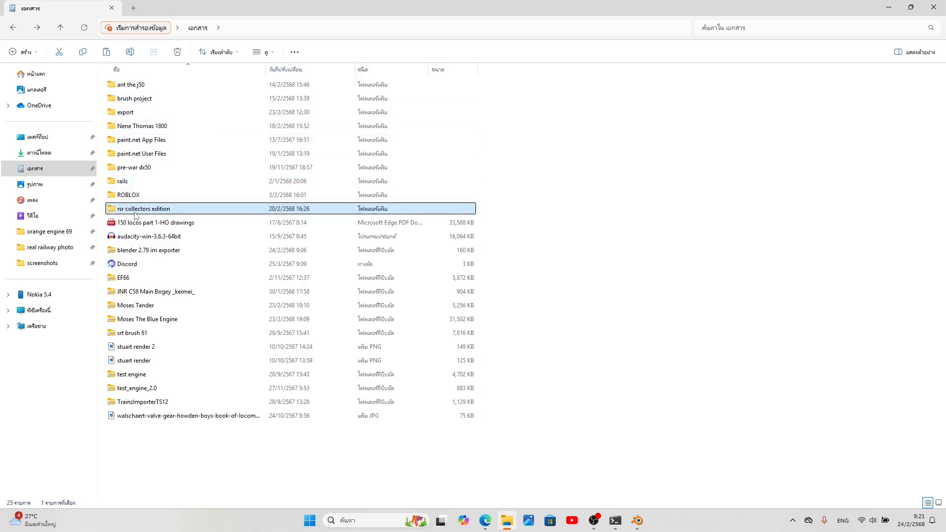
{"action": "double_click", "coordinate": [143, 208]}
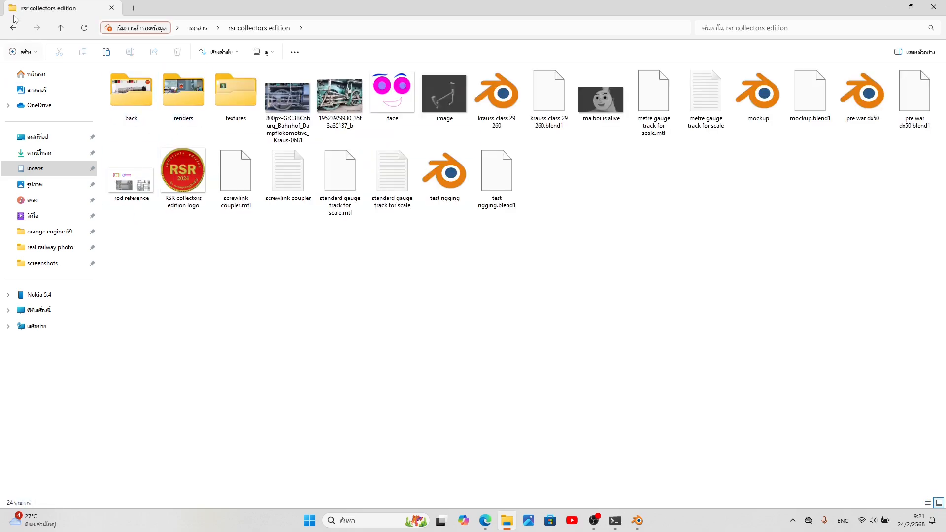
{"action": "left_click", "coordinate": [197, 27]}
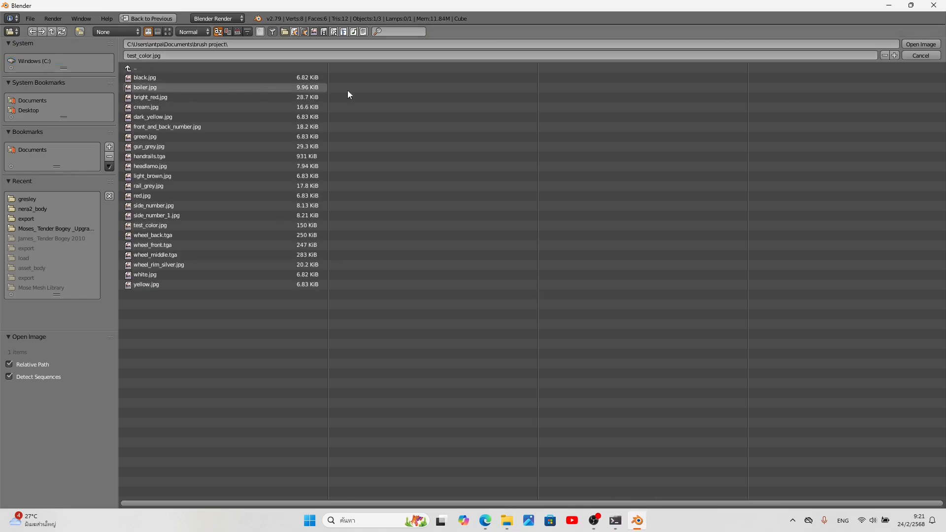
{"action": "left_click", "coordinate": [921, 44]}
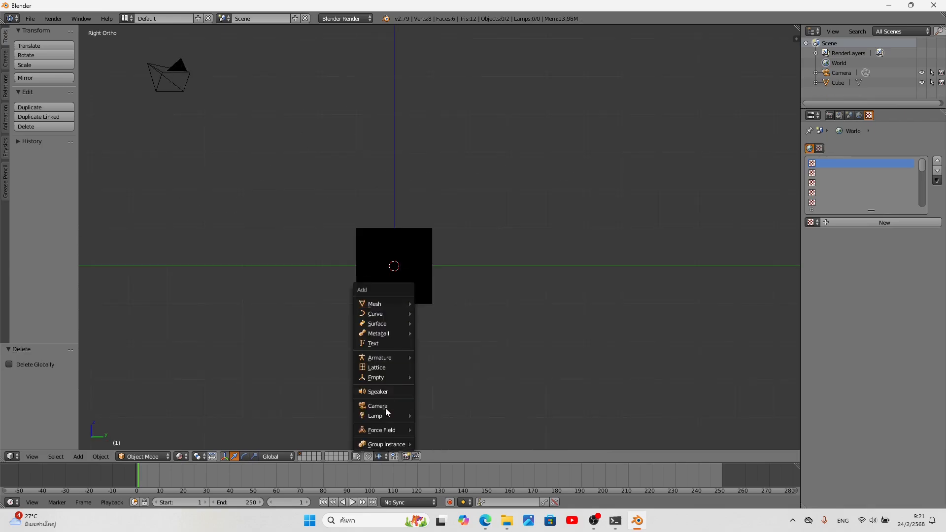
Add a lamp and show test_color.jpg in a UV/Image Editor view
{"action": "left_click", "coordinate": [375, 416]}
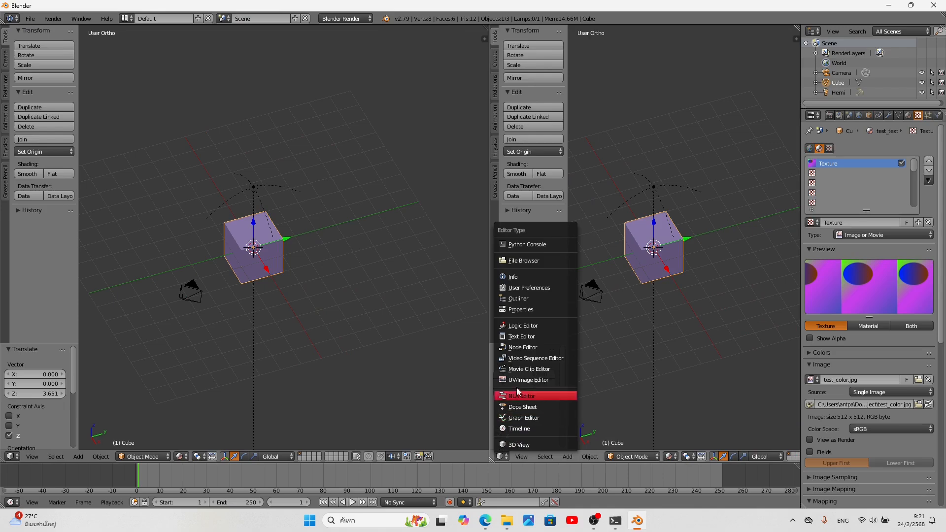
{"action": "left_click", "coordinate": [529, 380]}
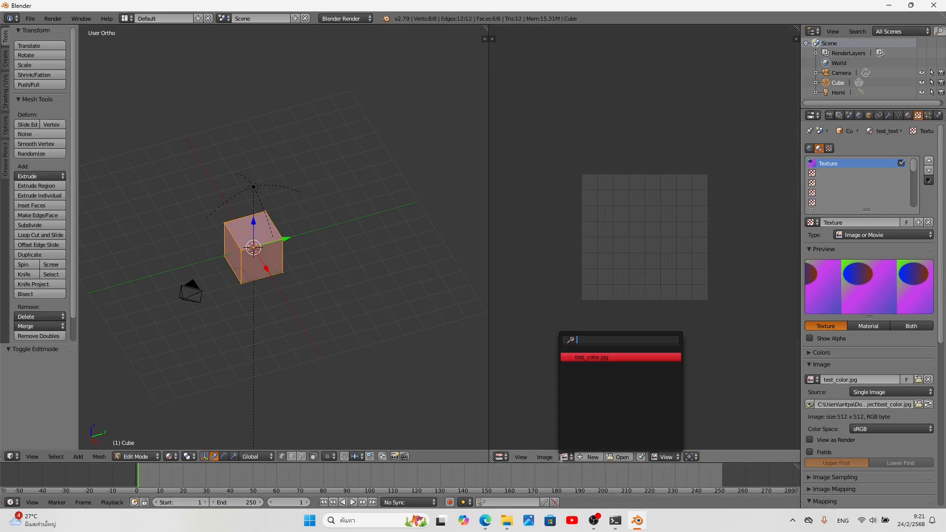
{"action": "left_click", "coordinate": [591, 356]}
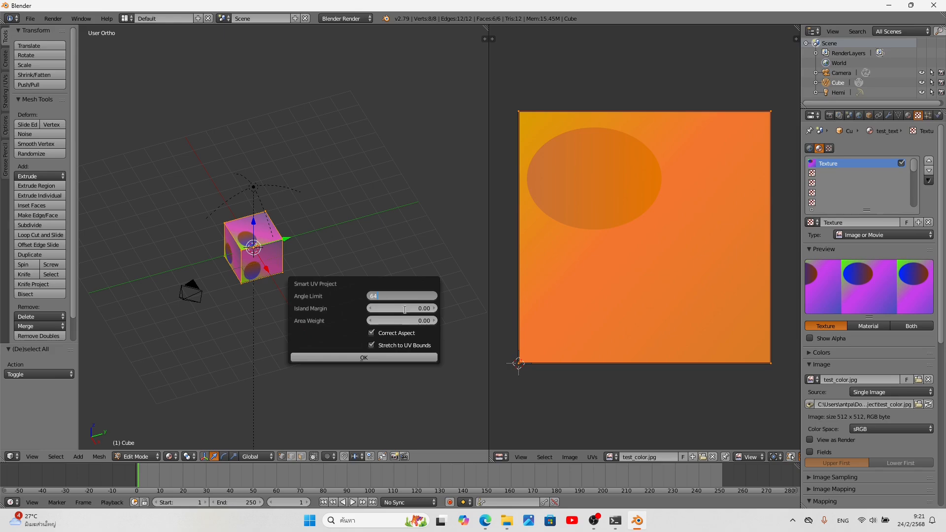
UV-map the cube with Smart UV Project, then Cube Projection
{"action": "left_click", "coordinate": [401, 307]}
{"action": "type", "text": "0.05"}
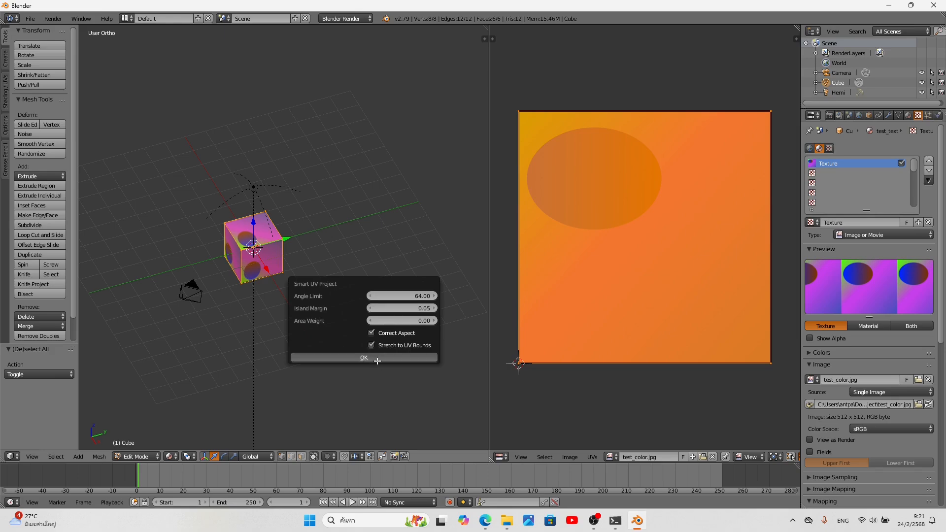
{"action": "left_click", "coordinate": [364, 357]}
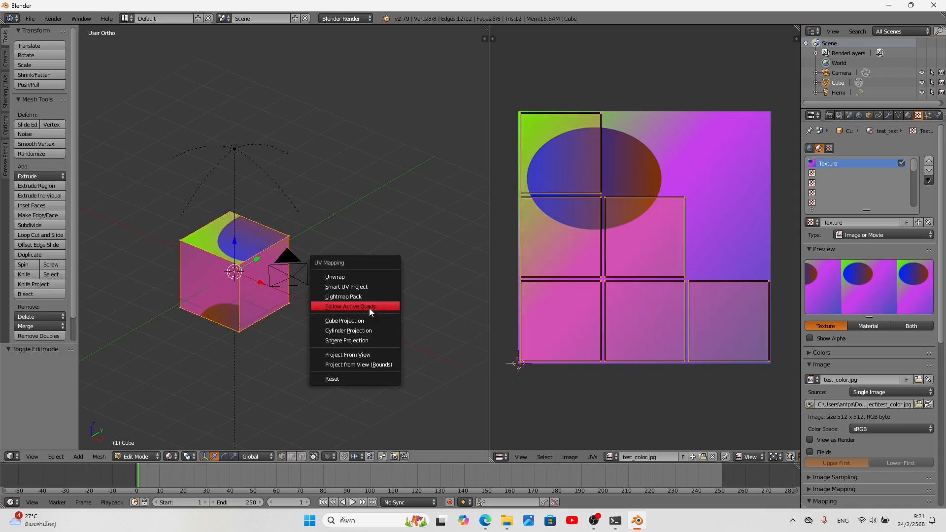
{"action": "left_click", "coordinate": [345, 320]}
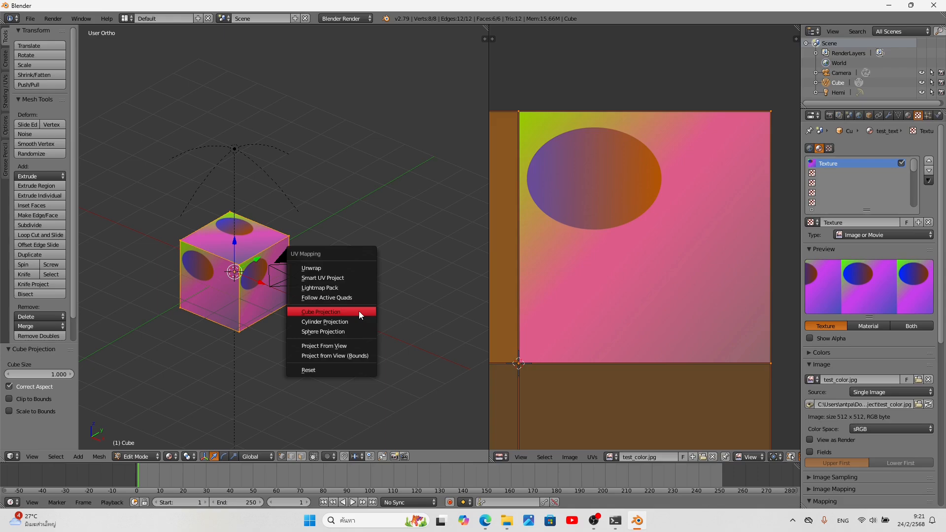
{"action": "left_click", "coordinate": [322, 331]}
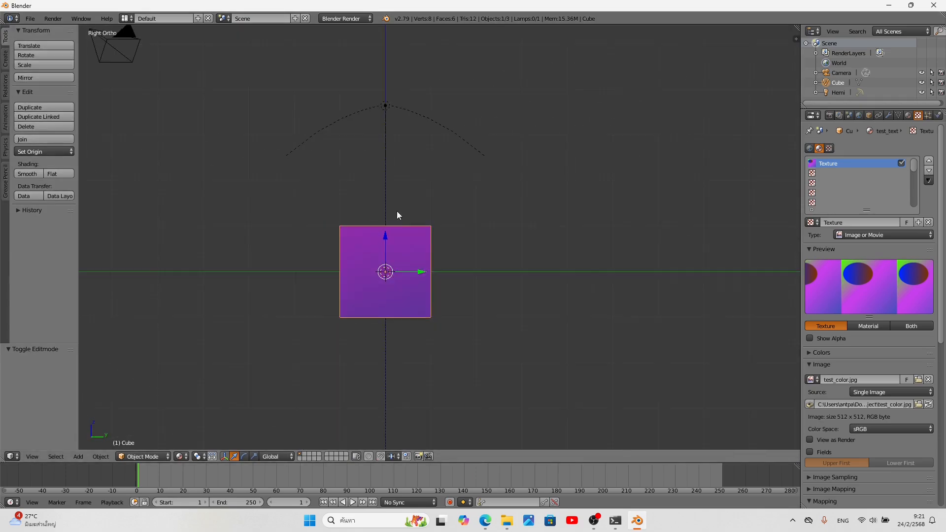
Export the cube with Trainz Mesh and Animation to export\testcube\cube.xml
{"action": "left_click", "coordinate": [32, 19]}
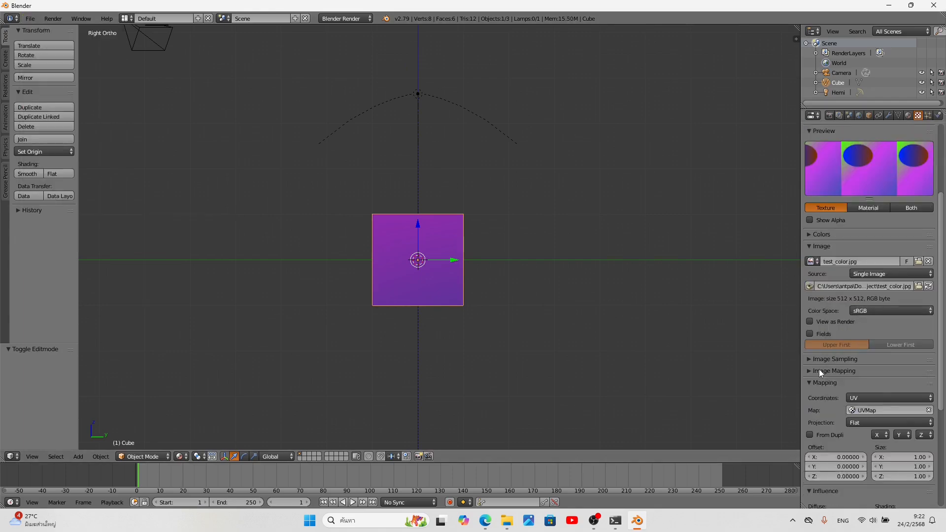
{"action": "left_click", "coordinate": [834, 359]}
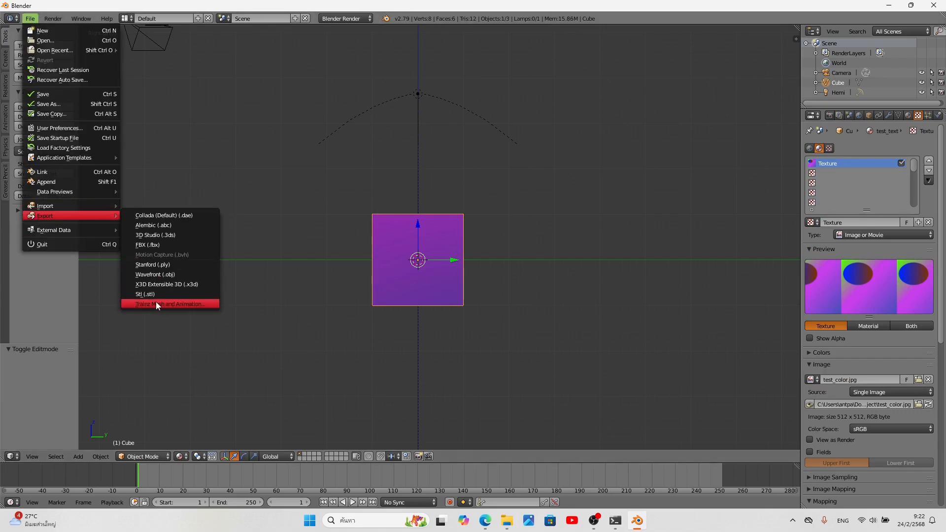
{"action": "left_click", "coordinate": [170, 303]}
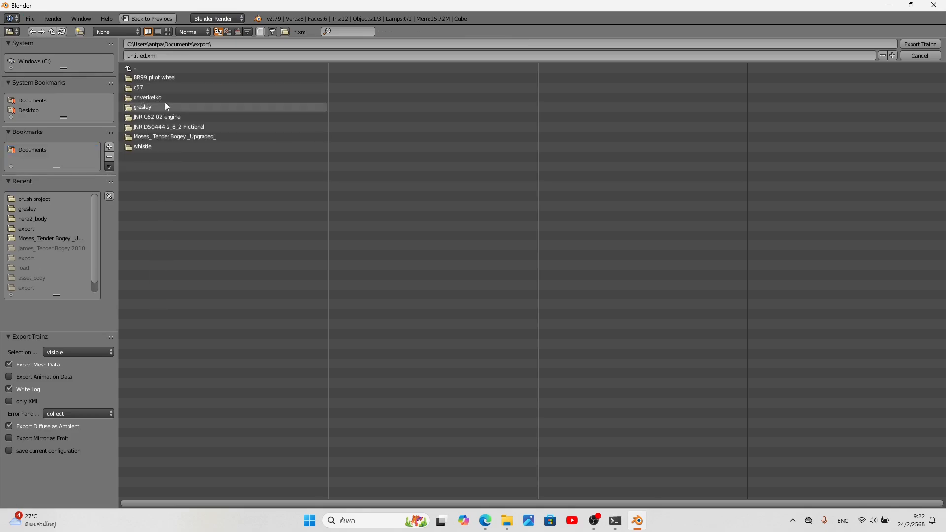
{"action": "left_click", "coordinate": [220, 44]}
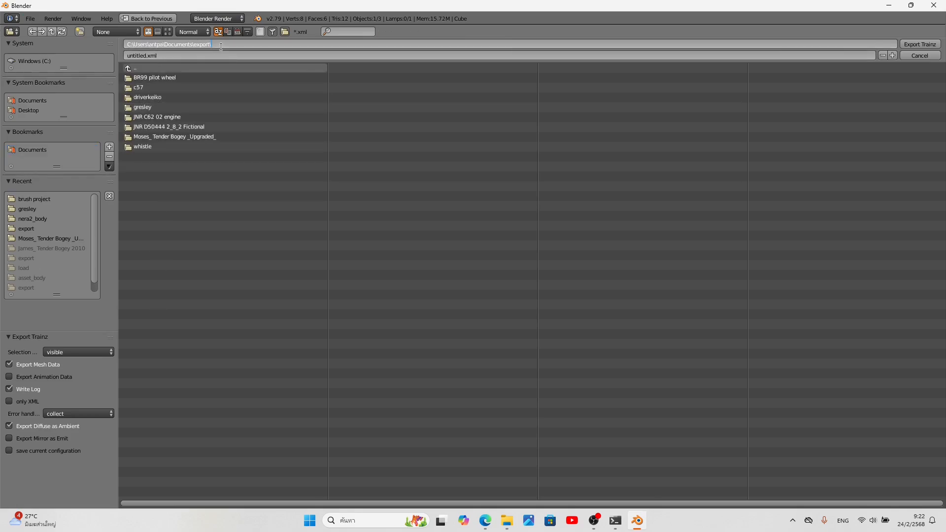
{"action": "type", "text": "testcube\\"}
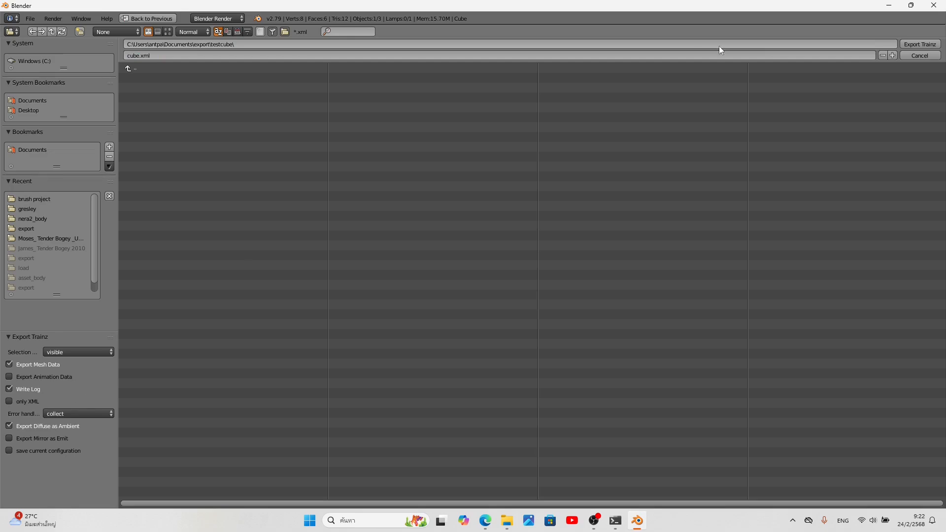
{"action": "left_click", "coordinate": [919, 44]}
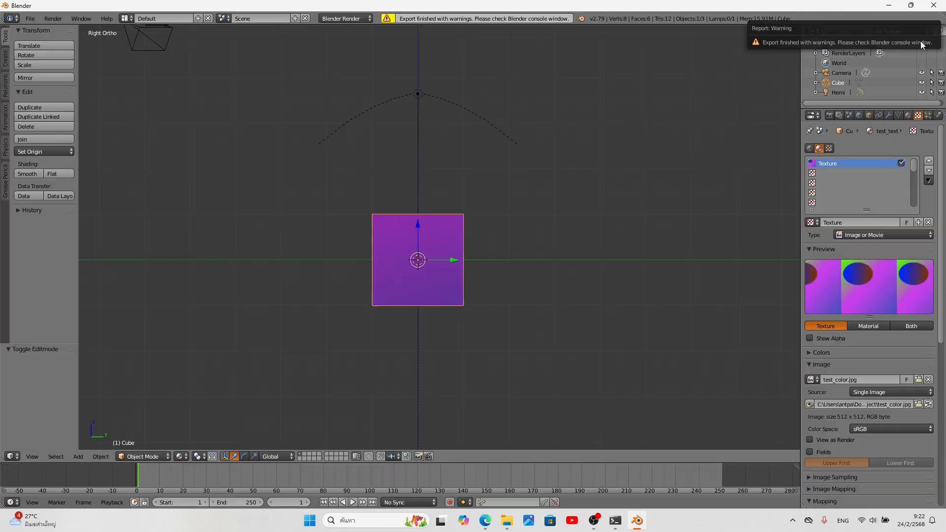
Read the export warnings, then open the testcube .texture file in Notepad
{"action": "left_click", "coordinate": [611, 520]}
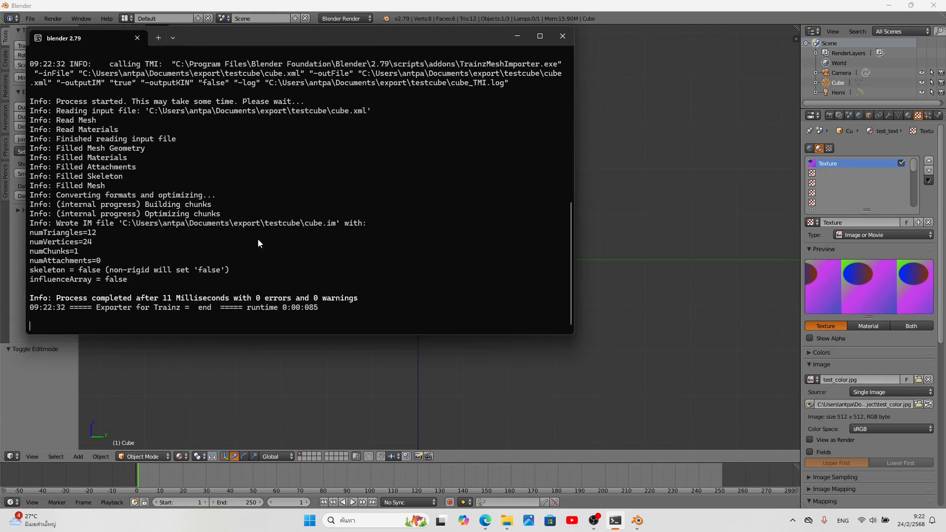
{"action": "left_click", "coordinate": [563, 35]}
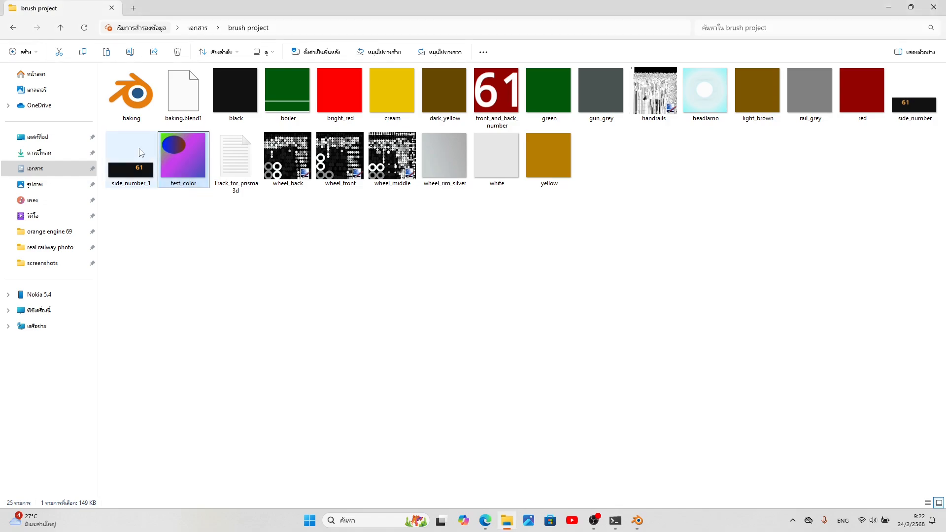
{"action": "left_click", "coordinate": [20, 28]}
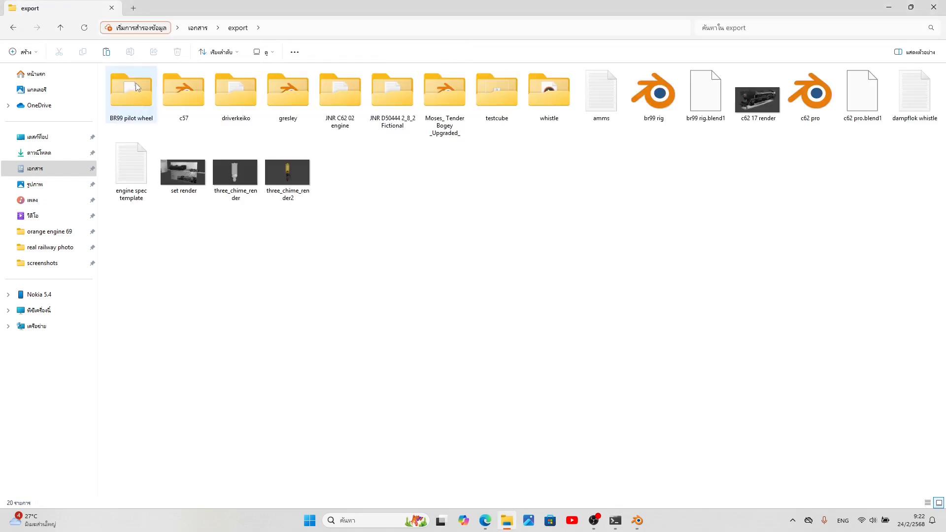
{"action": "double_click", "coordinate": [497, 90]}
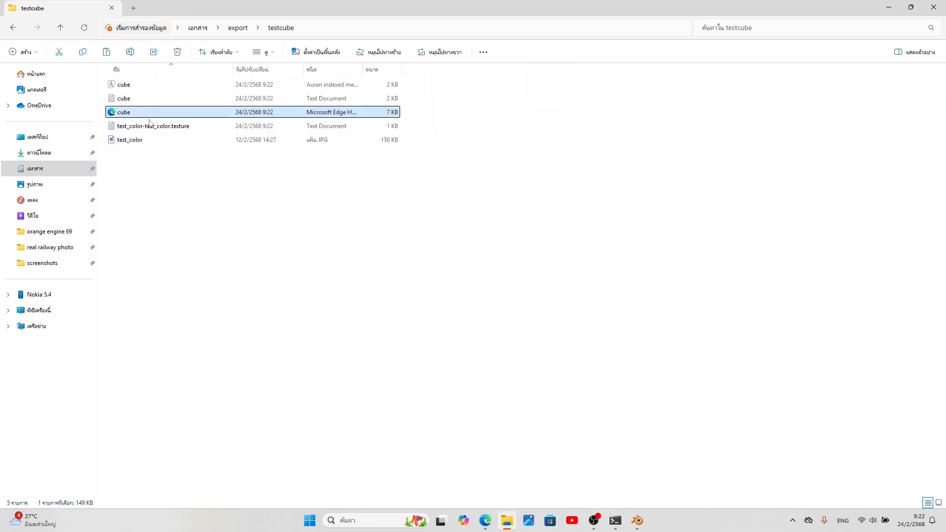
{"action": "double_click", "coordinate": [152, 125]}
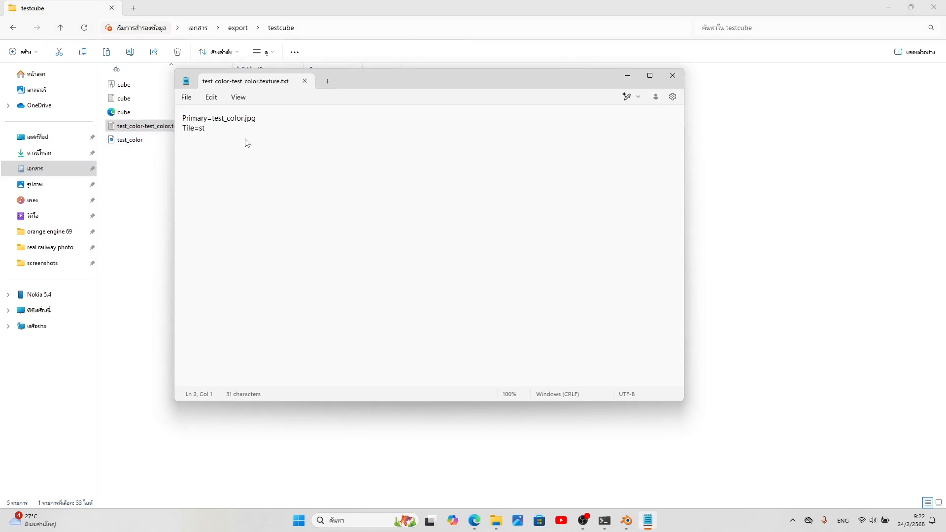
{"action": "left_click", "coordinate": [672, 76]}
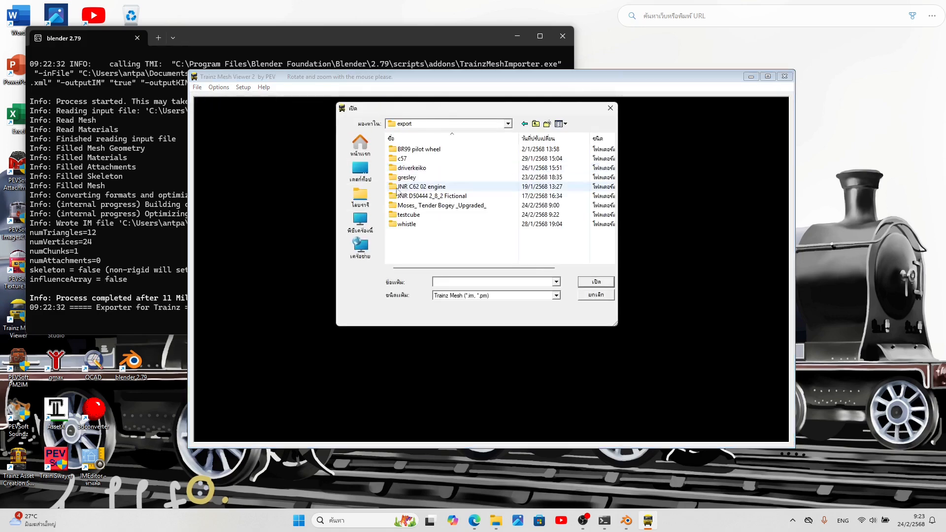
Load testcube's cube.im in Trainz Mesh Viewer, inspect the purple cube, and close it
{"action": "double_click", "coordinate": [408, 214]}
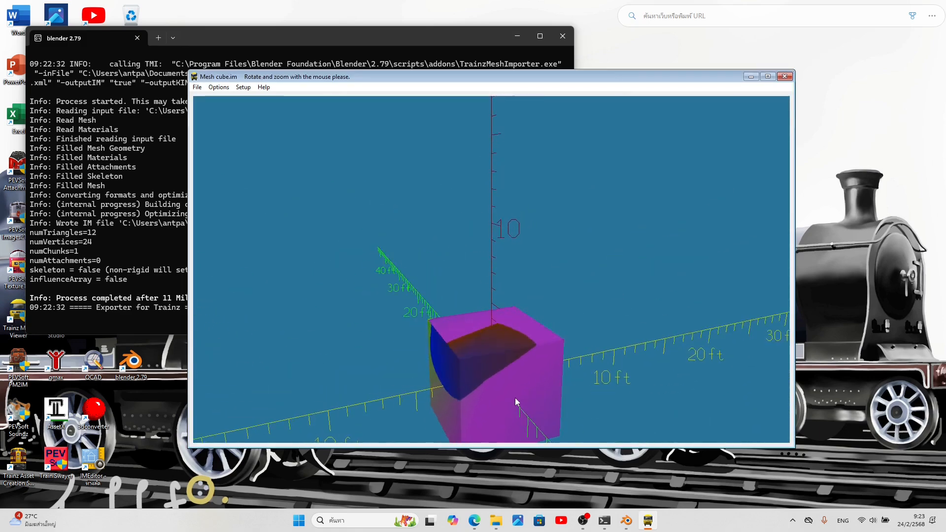
{"action": "left_click", "coordinate": [784, 76]}
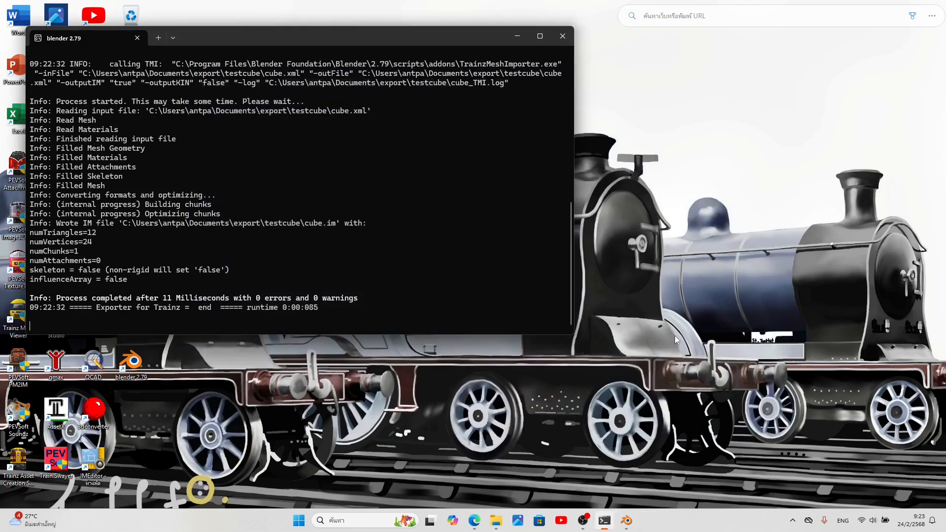